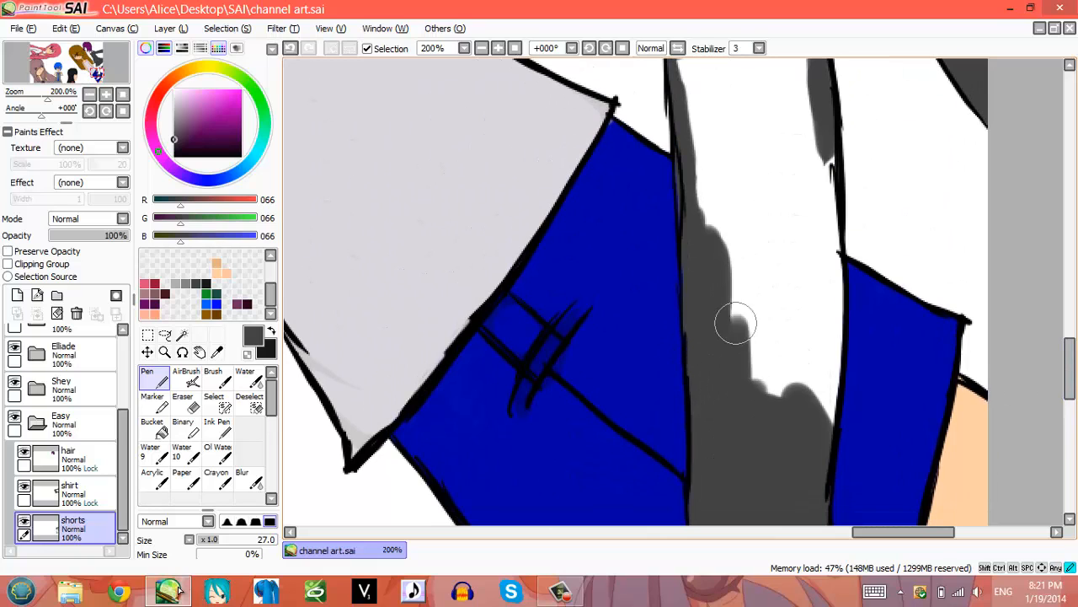
# - Paint dark gray over the white patches in the character's leg on the shorts layer
pyautogui.moveTo(737, 323); pyautogui.dragTo(822, 214)
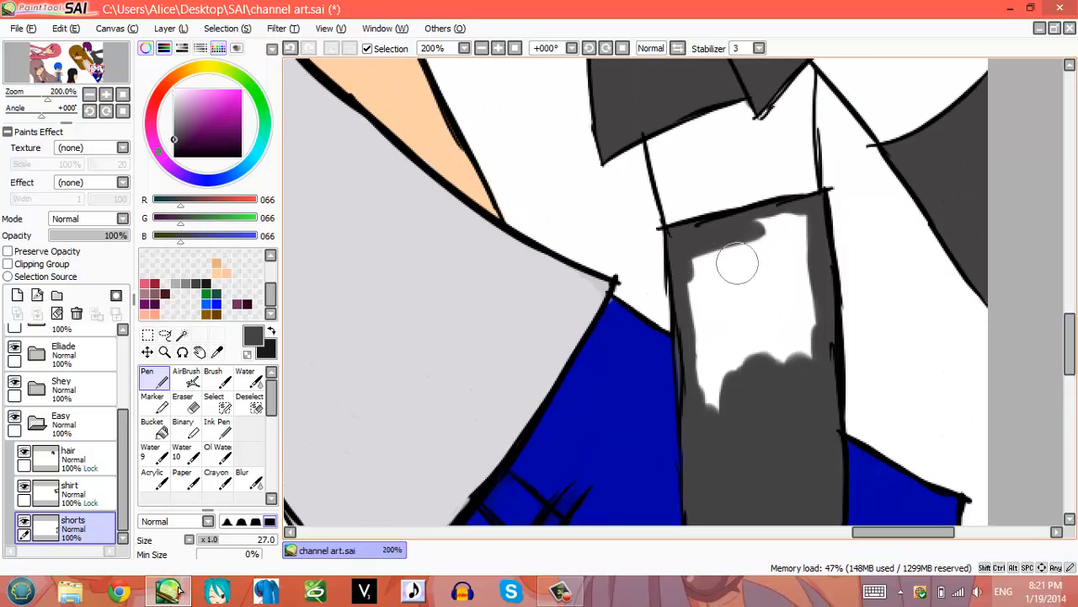
pyautogui.moveTo(737, 265); pyautogui.dragTo(792, 236)
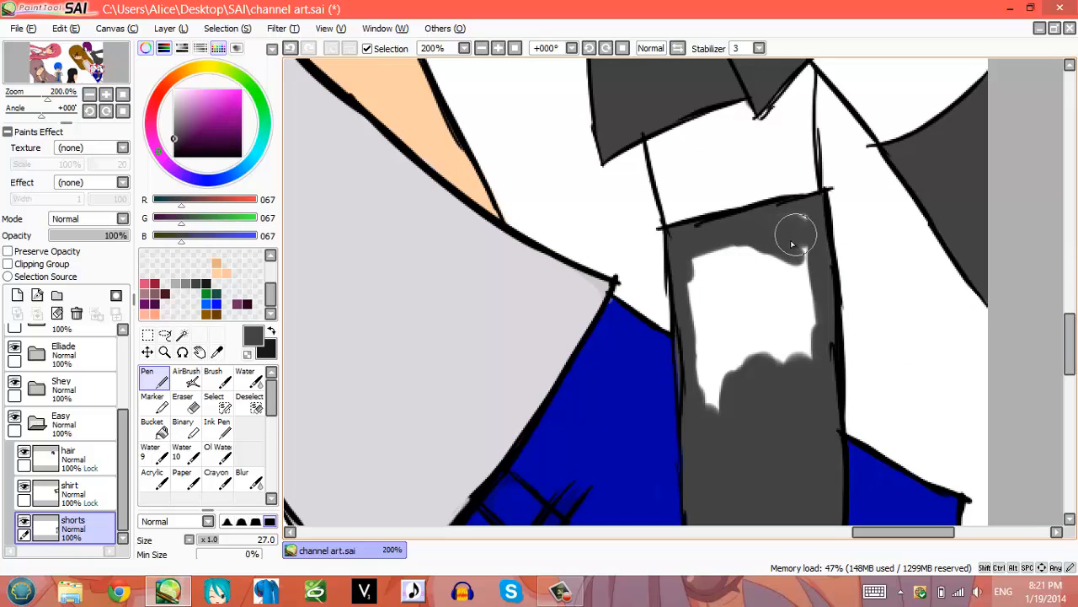
pyautogui.moveTo(797, 291)
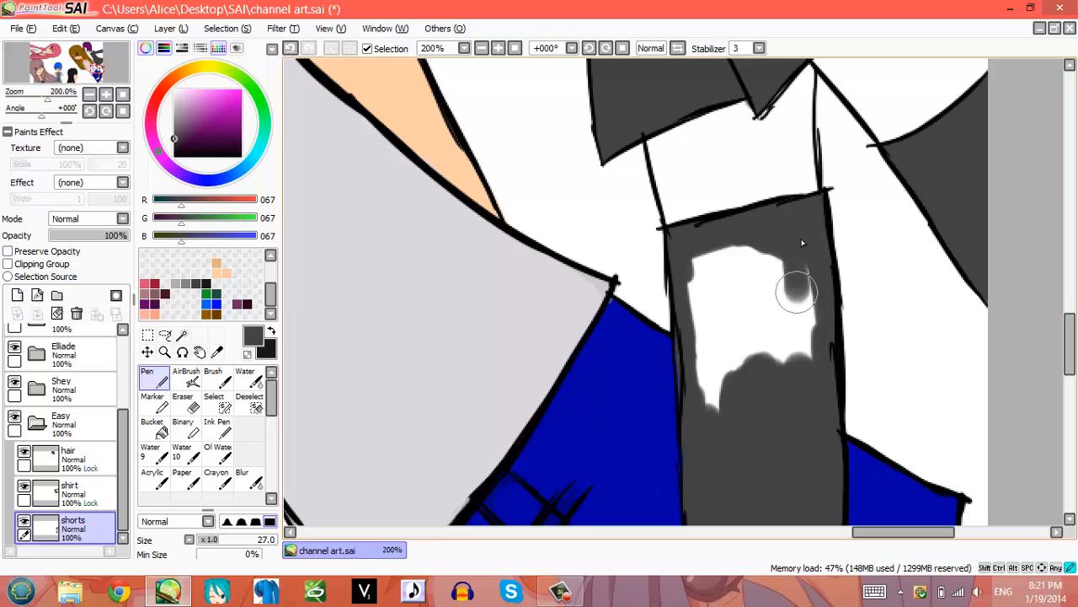
pyautogui.moveTo(796, 291); pyautogui.dragTo(695, 329)
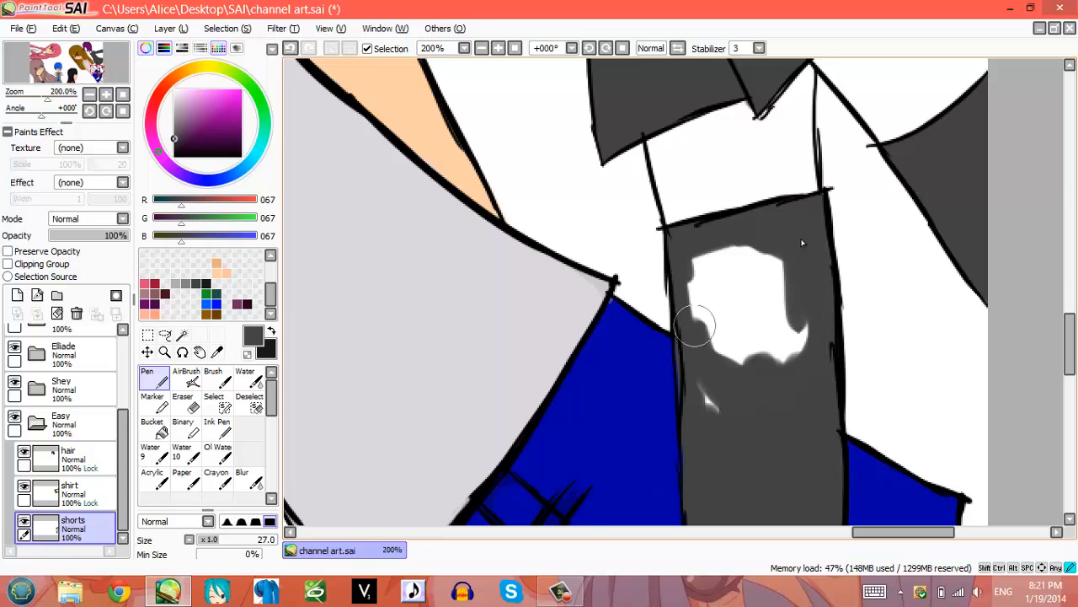
pyautogui.moveTo(695, 328); pyautogui.dragTo(699, 261)
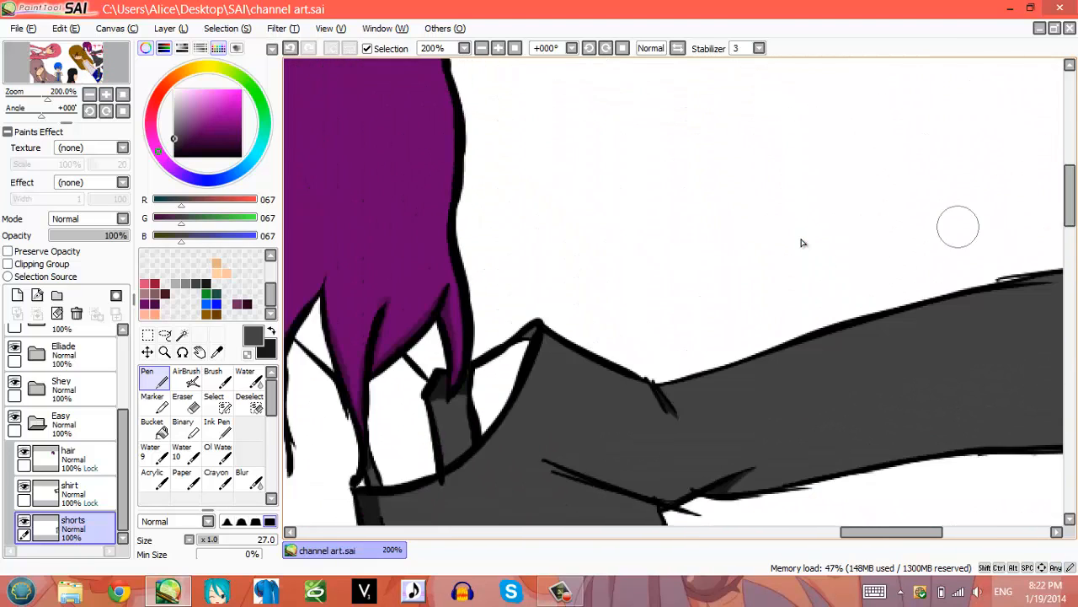
# - Select the hair layer, test purple strokes along the shoe sole, and drag it below shorts
pyautogui.click(67, 455)
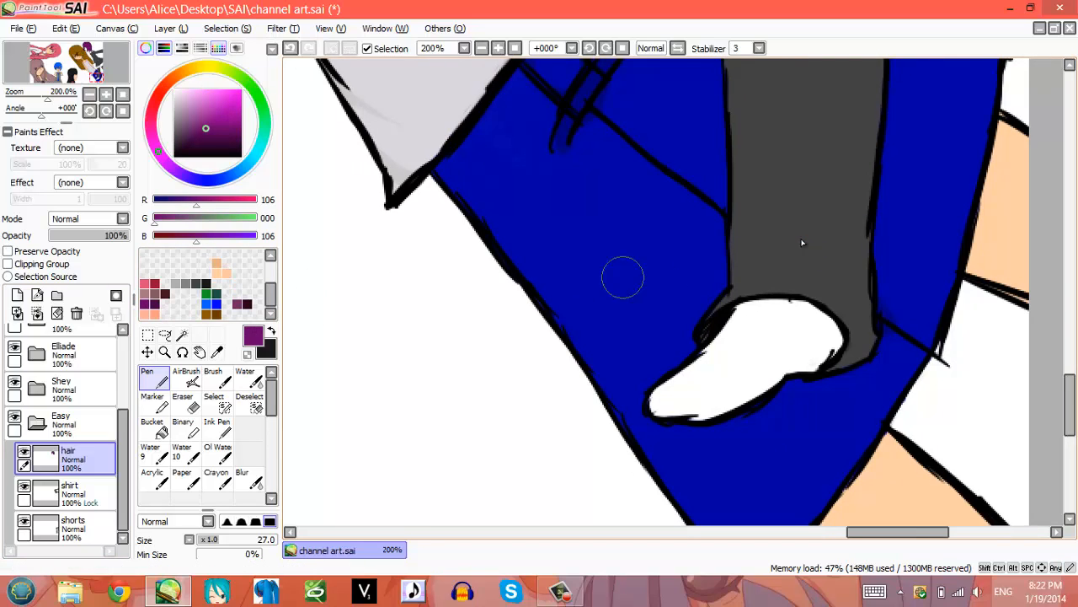
pyautogui.click(674, 413)
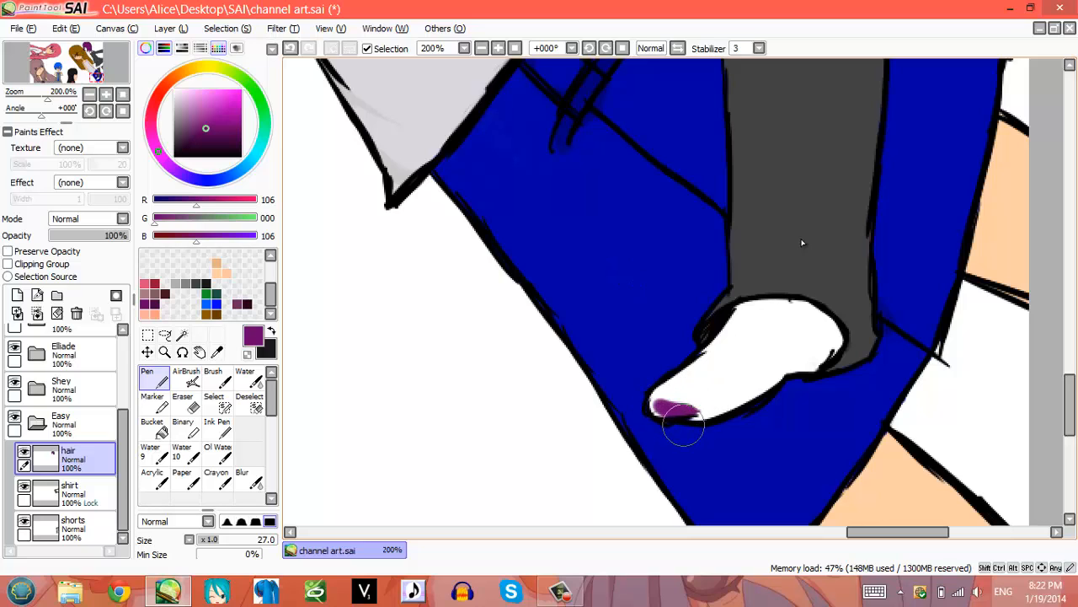
pyautogui.click(674, 413)
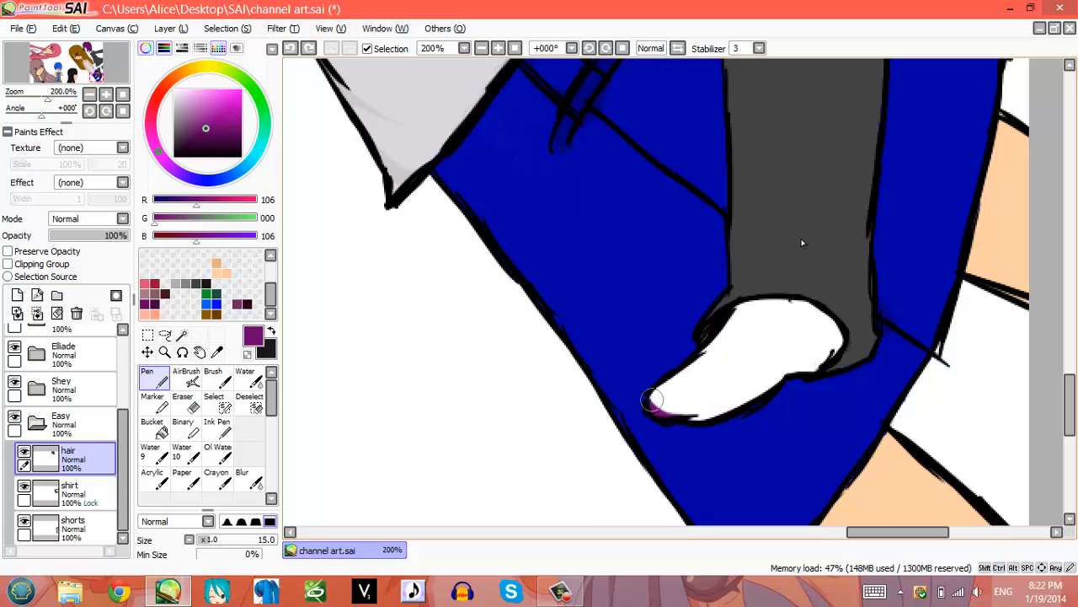
pyautogui.moveTo(653, 398); pyautogui.dragTo(713, 414)
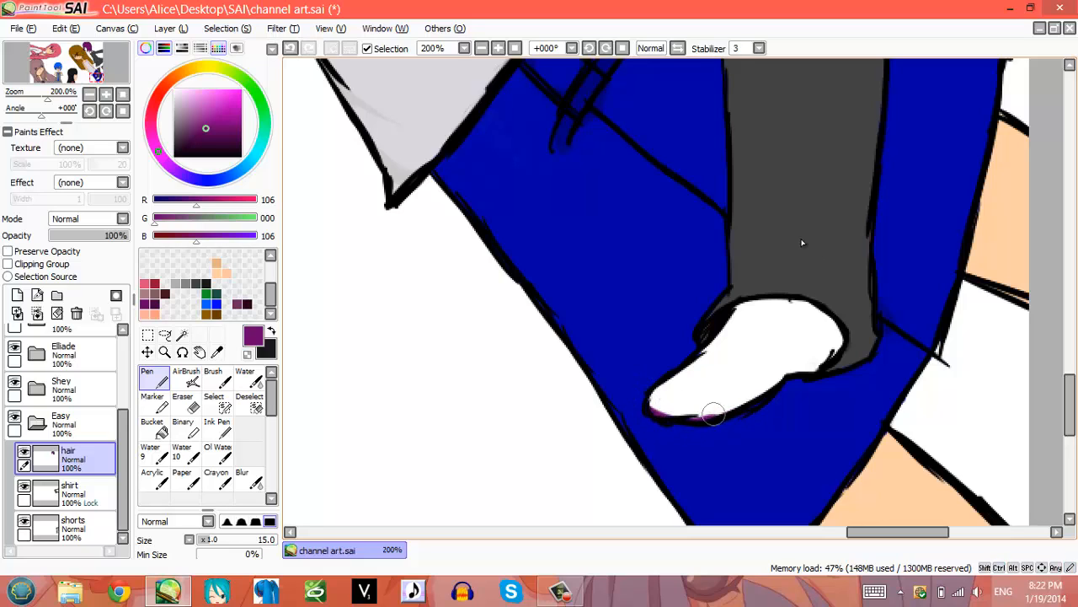
pyautogui.moveTo(712, 412); pyautogui.dragTo(825, 371)
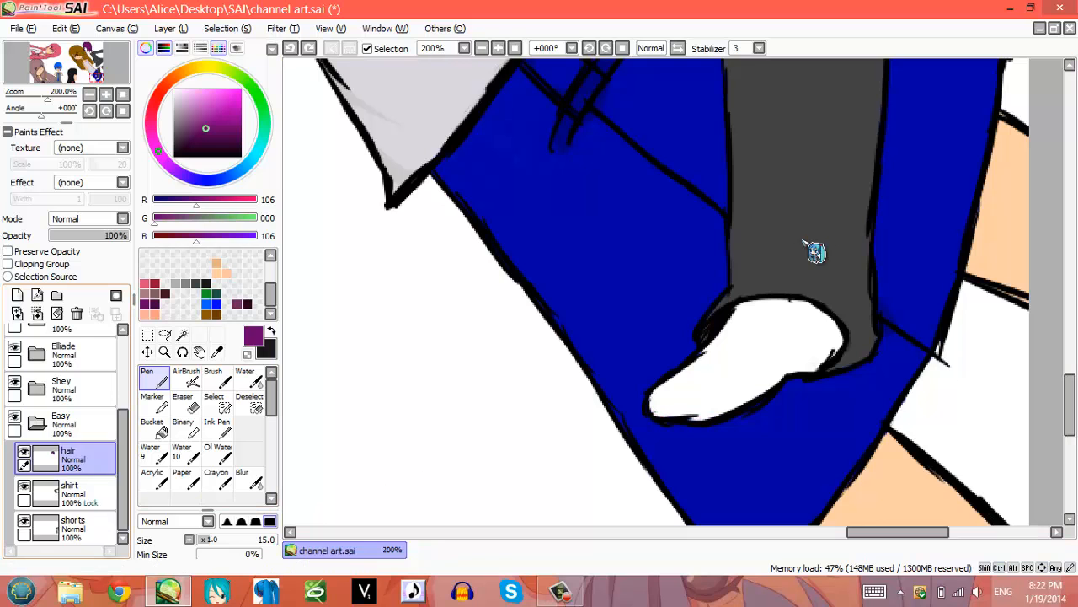
pyautogui.moveTo(68, 455); pyautogui.dragTo(67, 527)
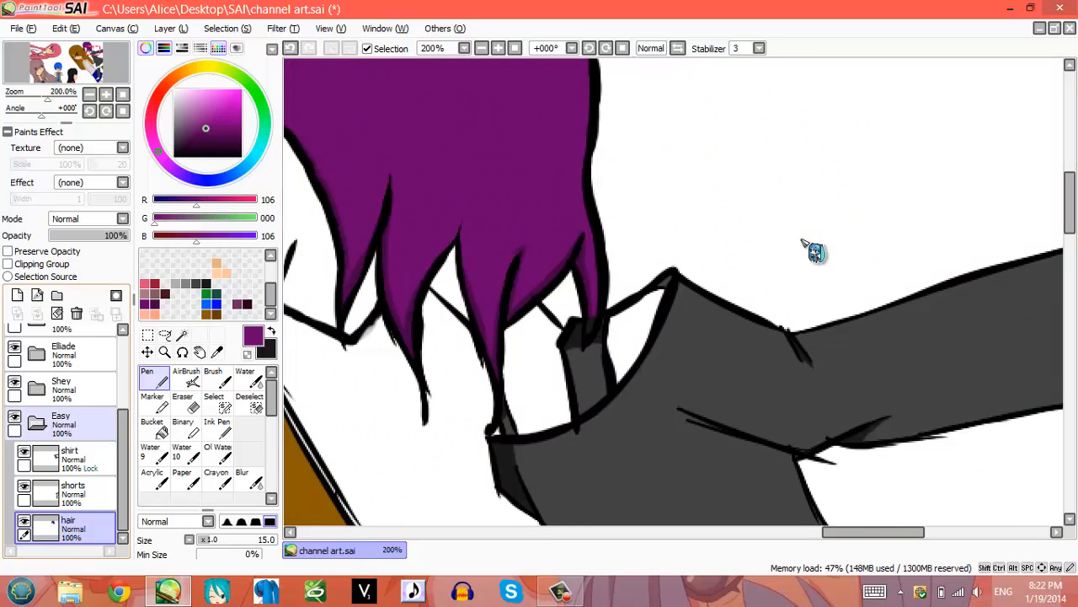
# - Turn on Preserve Opacity for the shirt layer, then reselect the hair layer
pyautogui.click(70, 455)
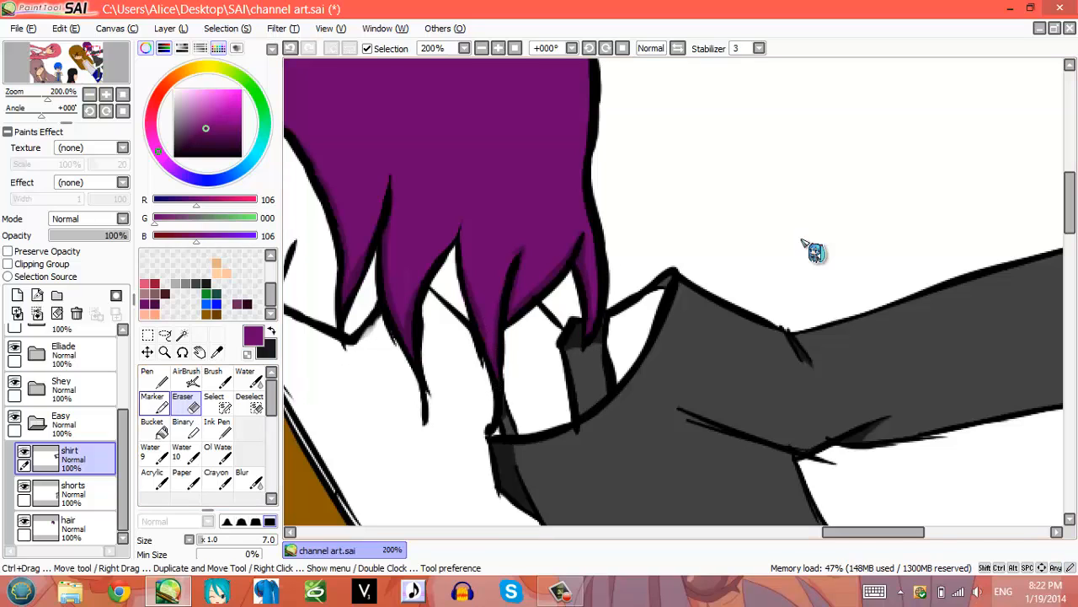
pyautogui.click(7, 251)
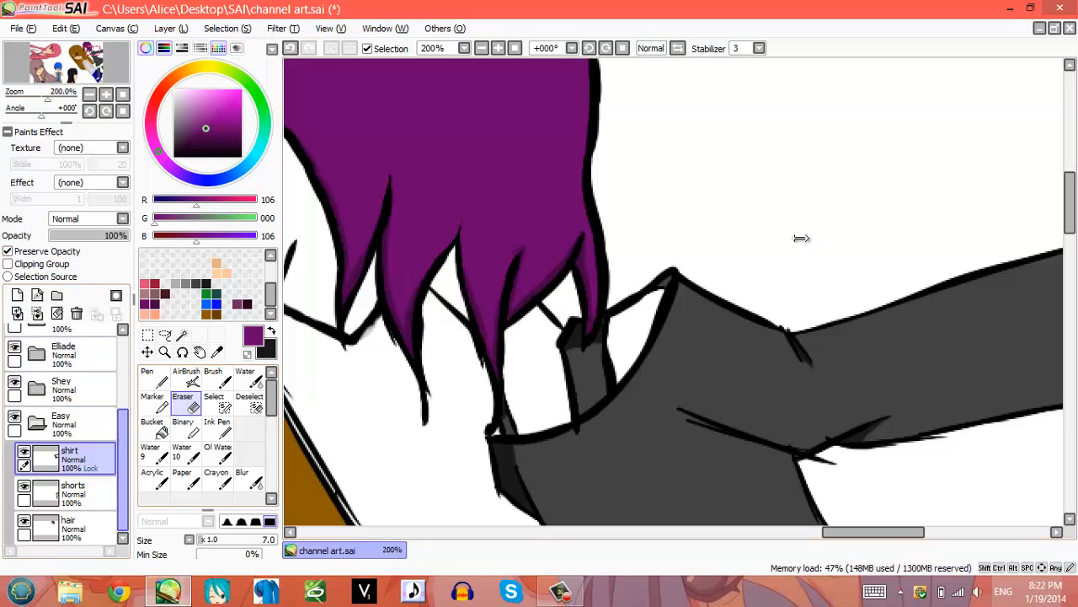
pyautogui.click(67, 527)
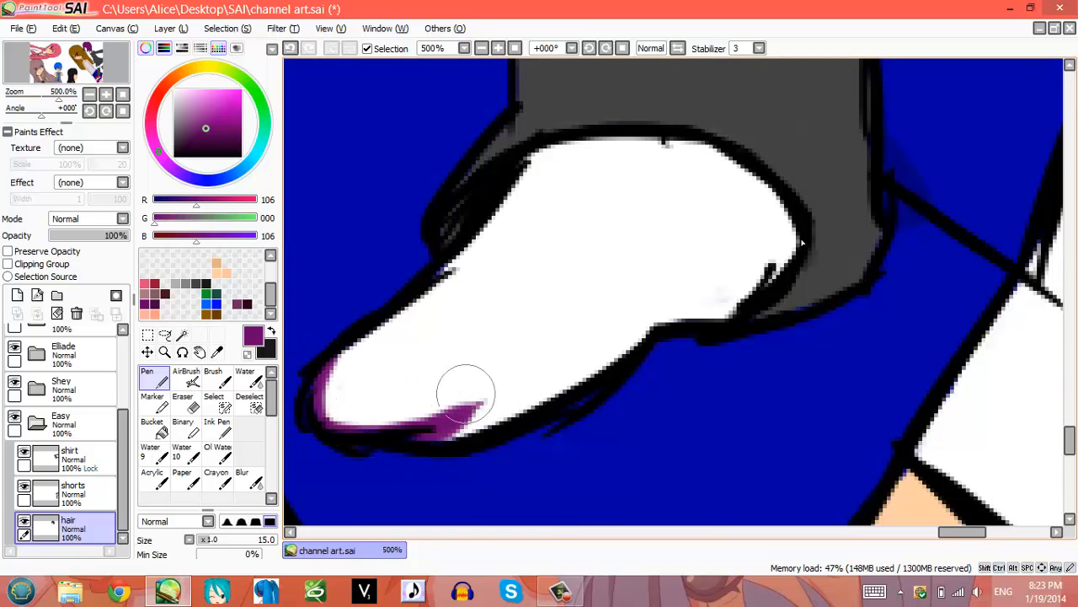
# - Stroke purple along the shoe sole from the front toward the heel
pyautogui.moveTo(467, 392); pyautogui.dragTo(312, 392)
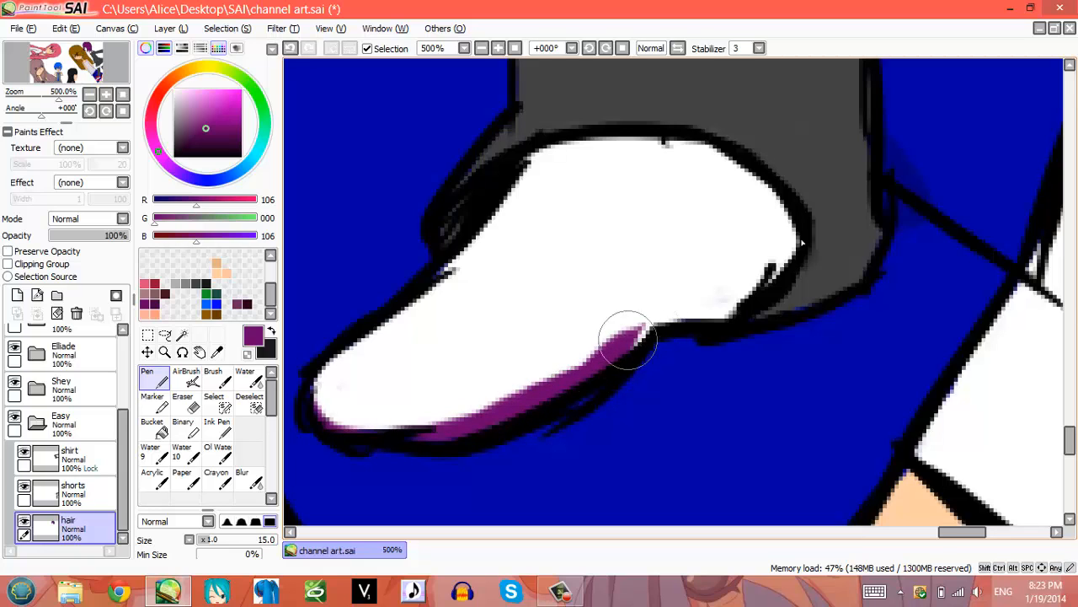
pyautogui.moveTo(628, 341); pyautogui.dragTo(775, 287)
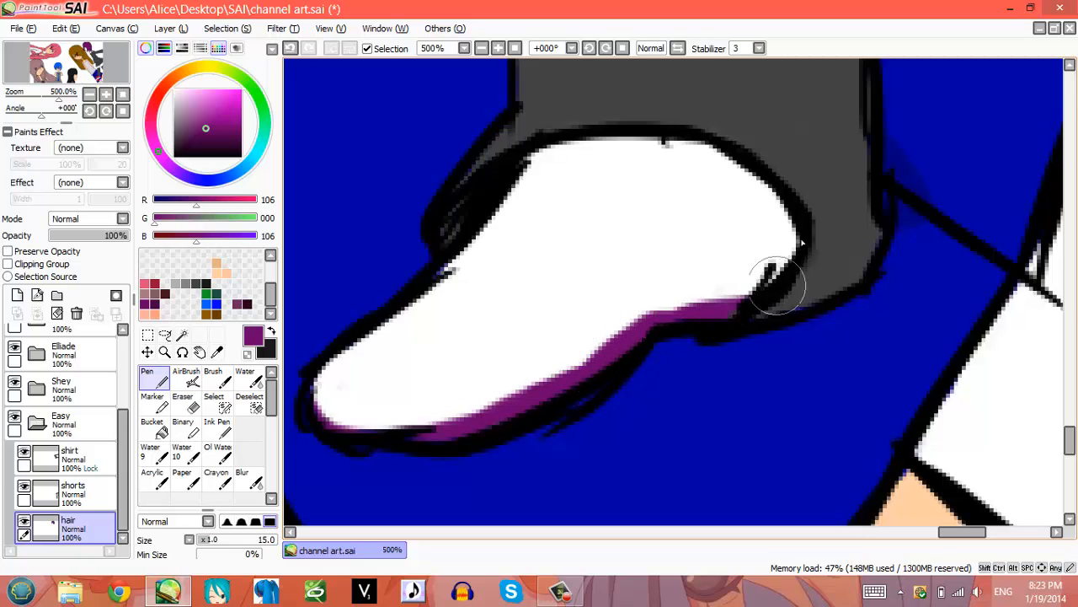
pyautogui.moveTo(775, 286); pyautogui.dragTo(657, 316)
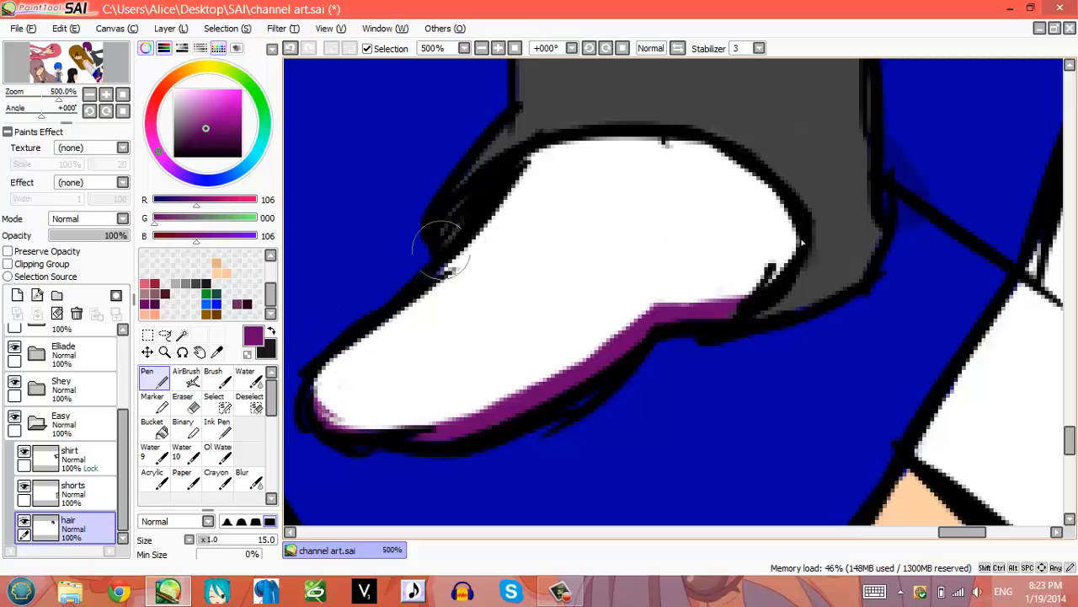
pyautogui.moveTo(346, 303)
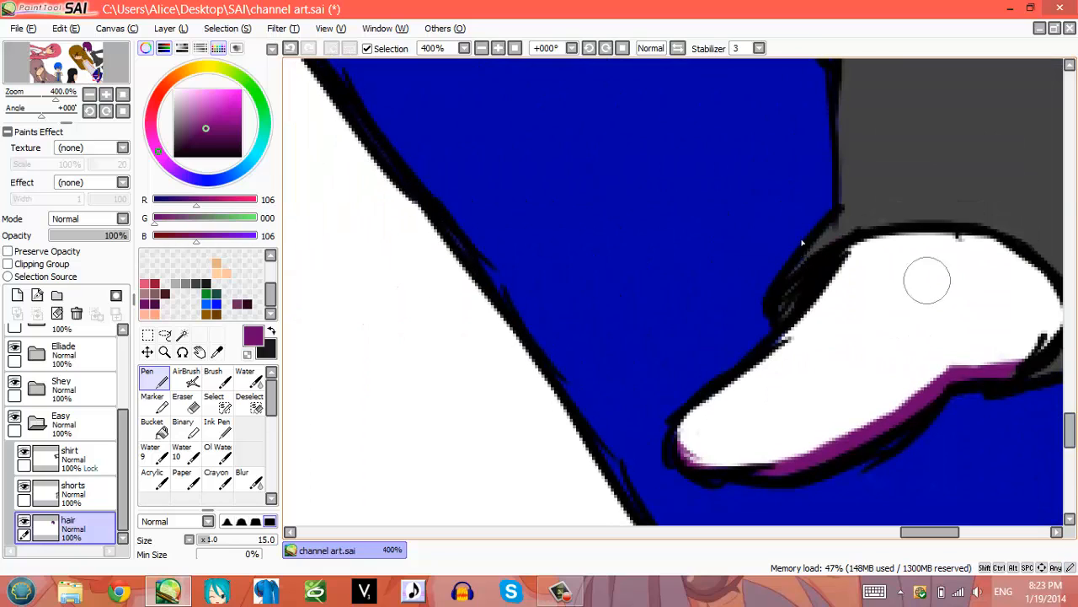
pyautogui.moveTo(816, 253)
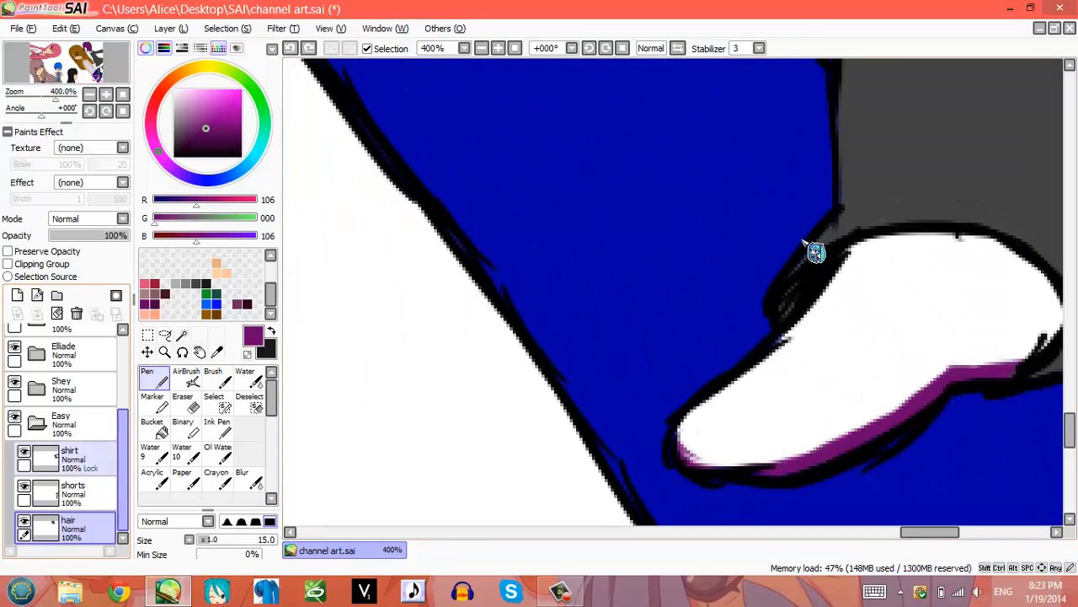
# - Touch up the shorts layer with eraser and pen, and lock its transparency
pyautogui.click(72, 492)
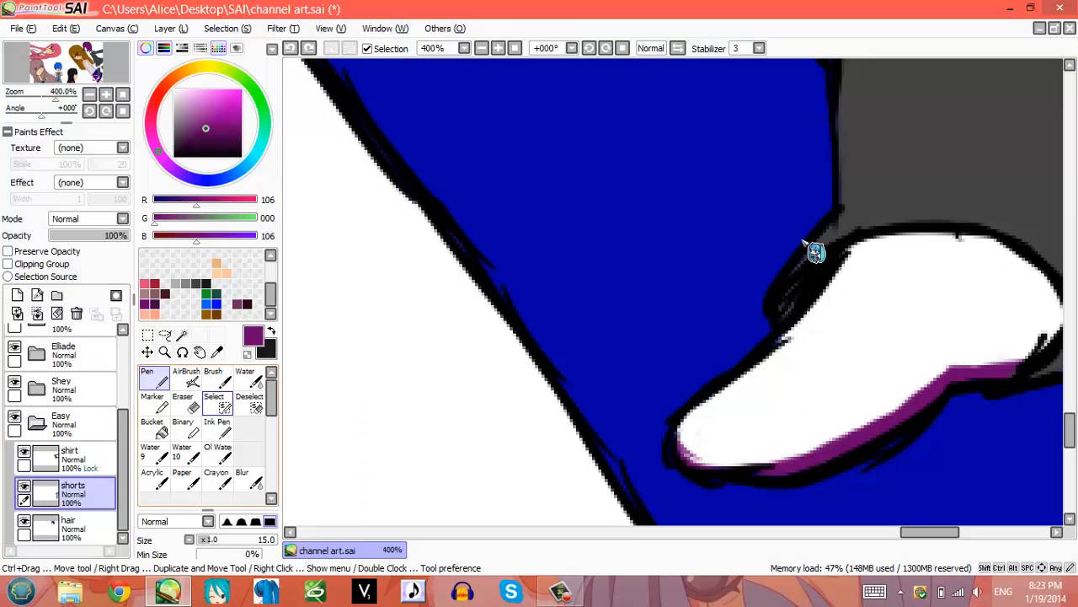
pyautogui.click(182, 397)
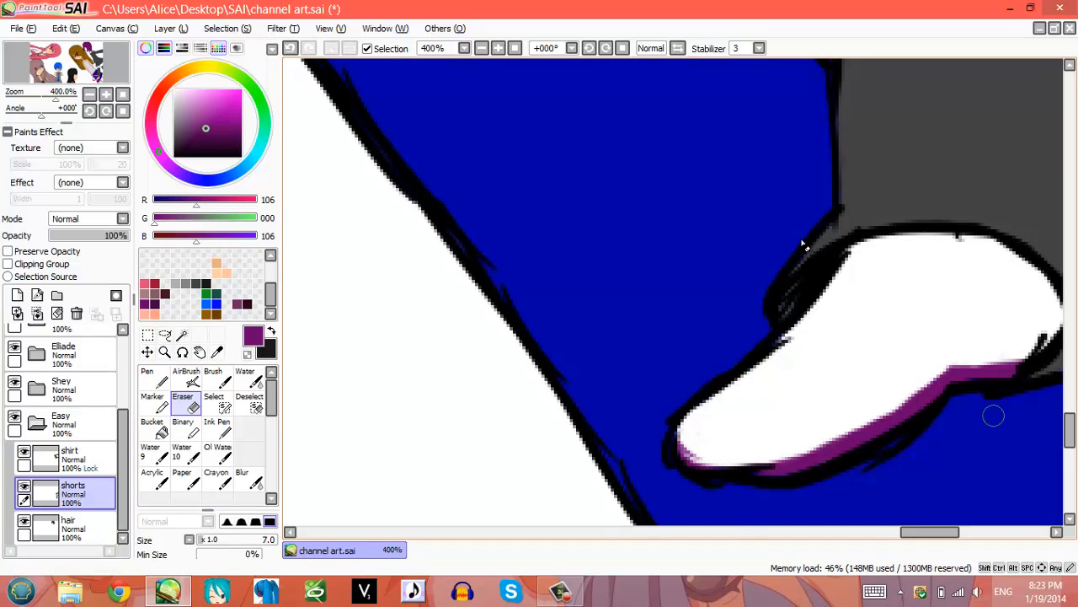
pyautogui.moveTo(838, 425)
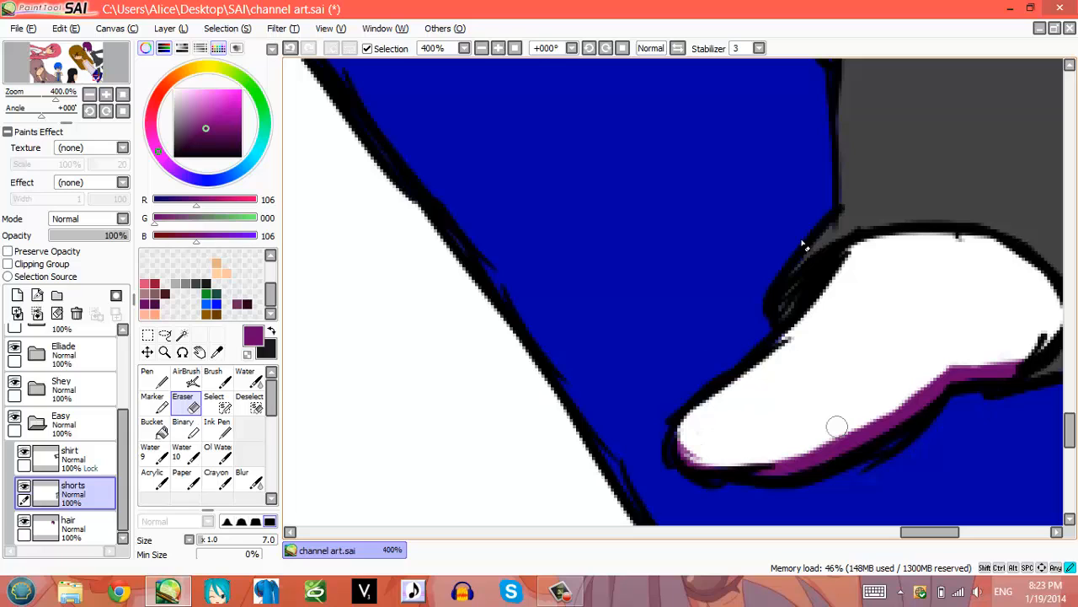
pyautogui.click(148, 375)
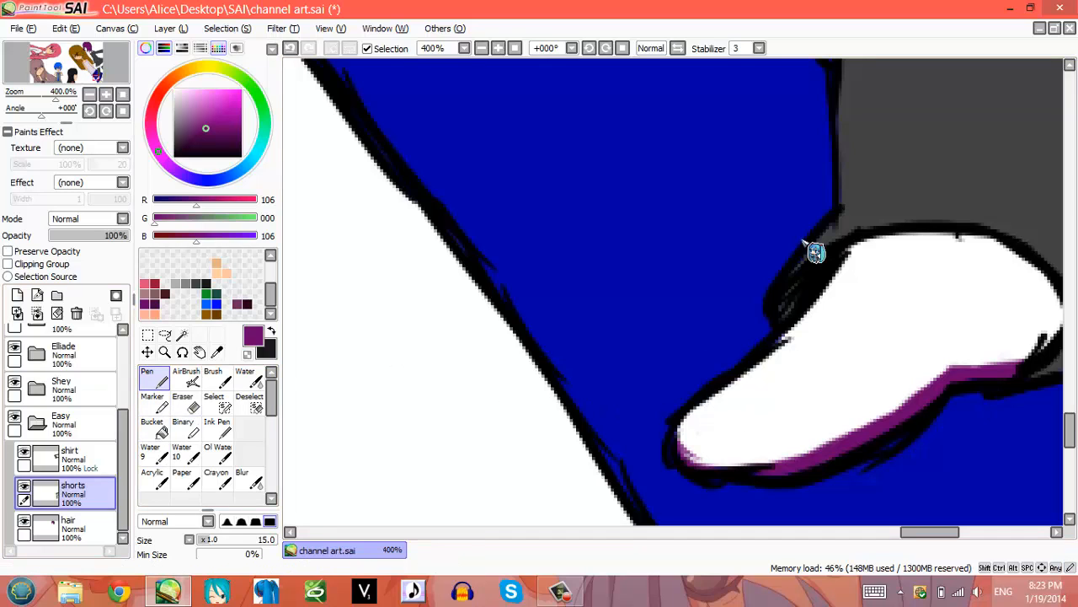
pyautogui.click(69, 455)
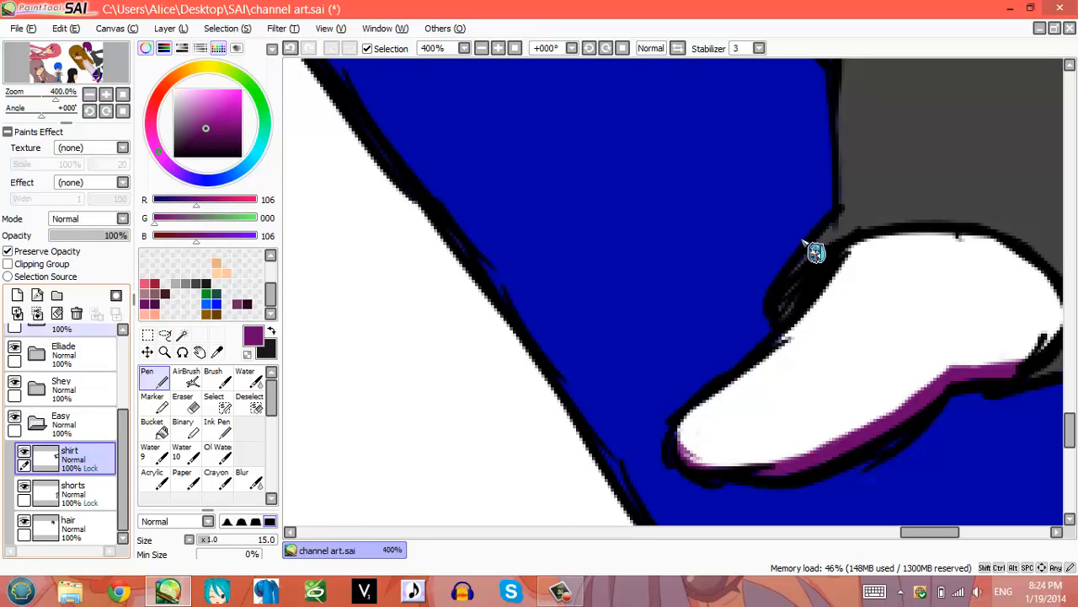
pyautogui.click(67, 526)
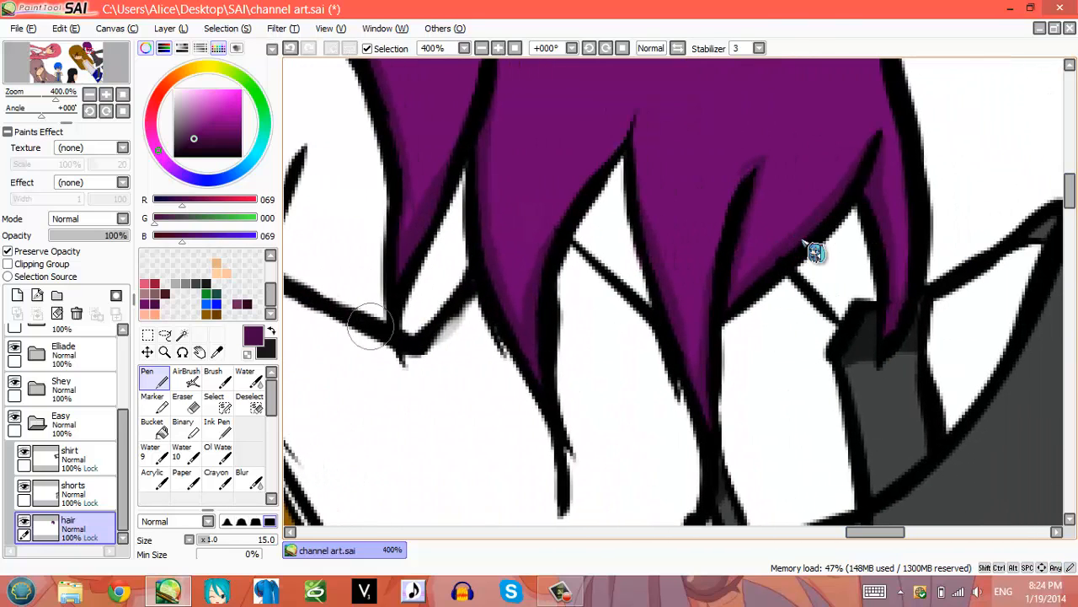
# - Pick a near-black colour on the shorts layer, then add a new layer named skin
pyautogui.click(72, 493)
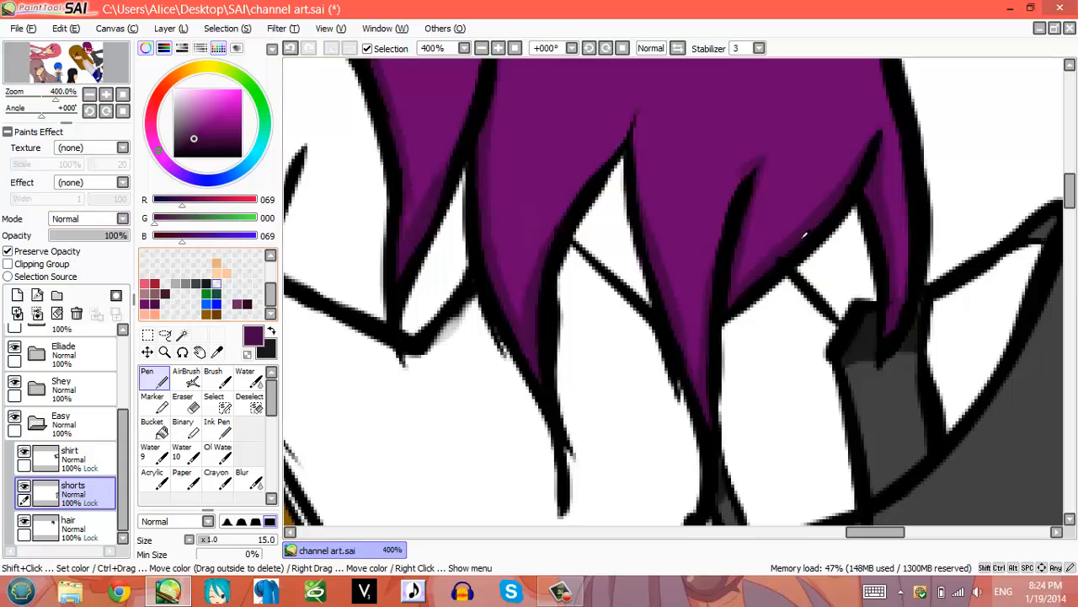
pyautogui.click(174, 150)
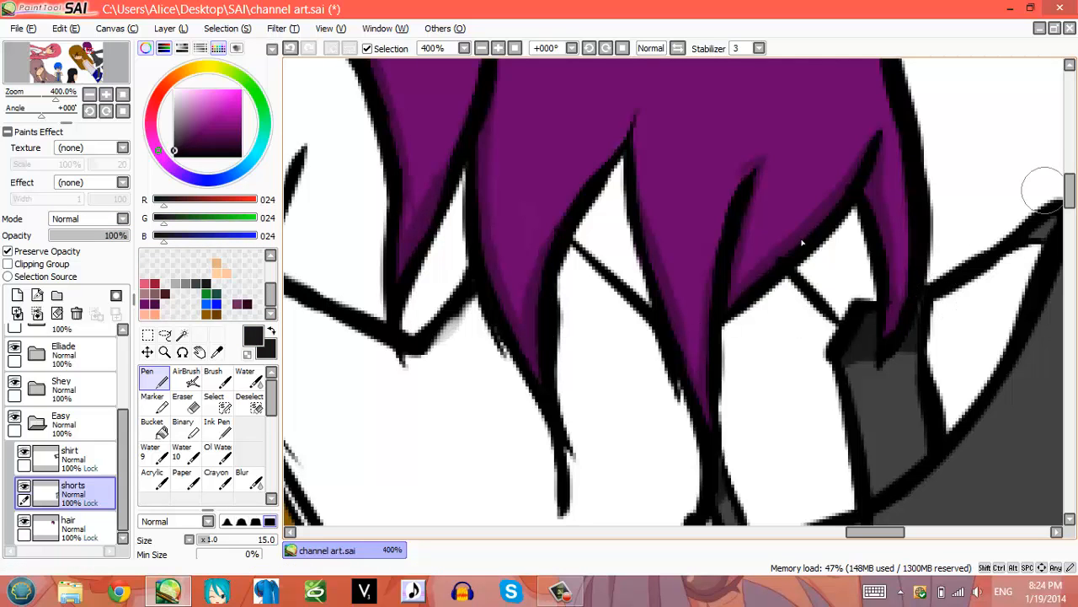
pyautogui.scroll(-3)
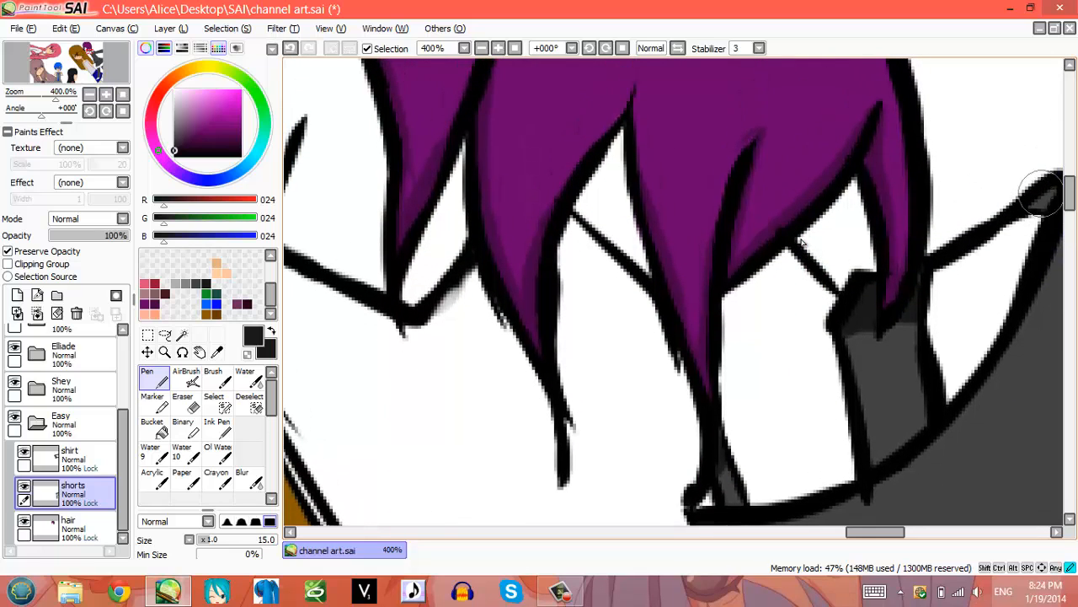
pyautogui.moveTo(813, 253)
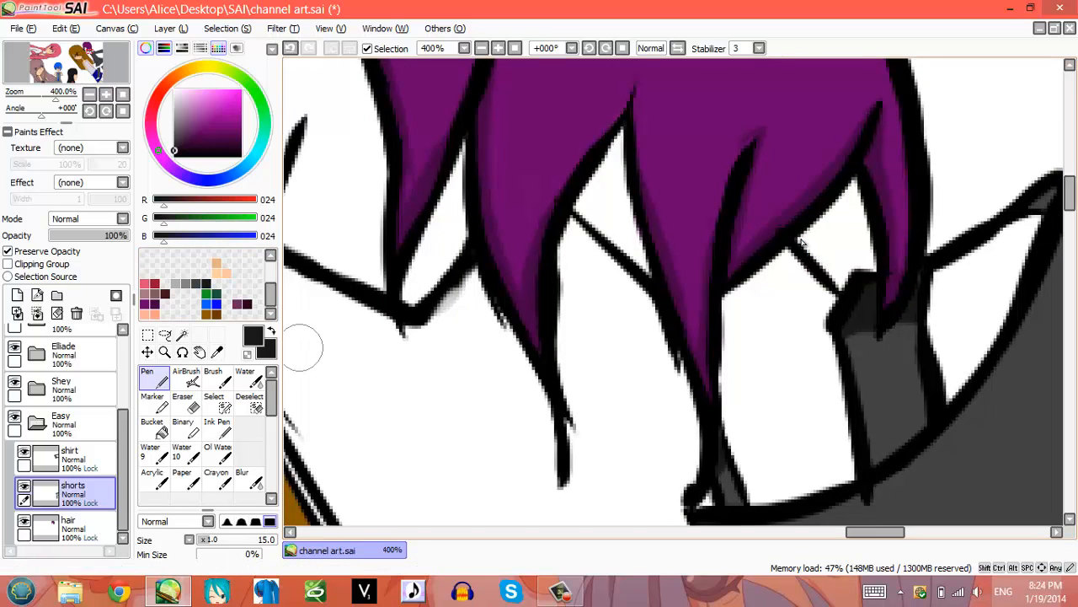
pyautogui.moveTo(357, 232)
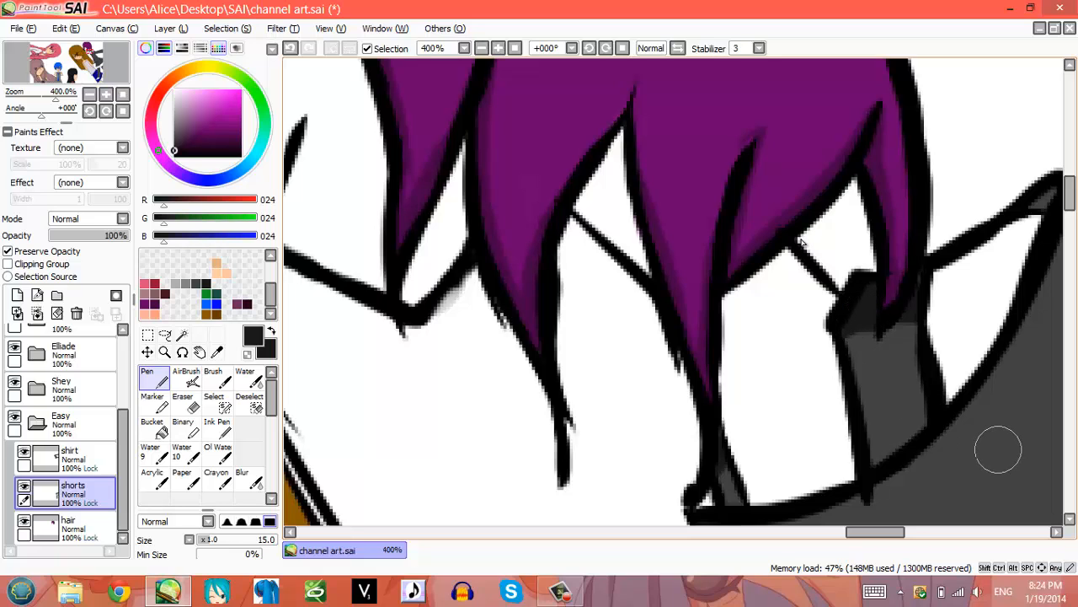
pyautogui.moveTo(862, 317)
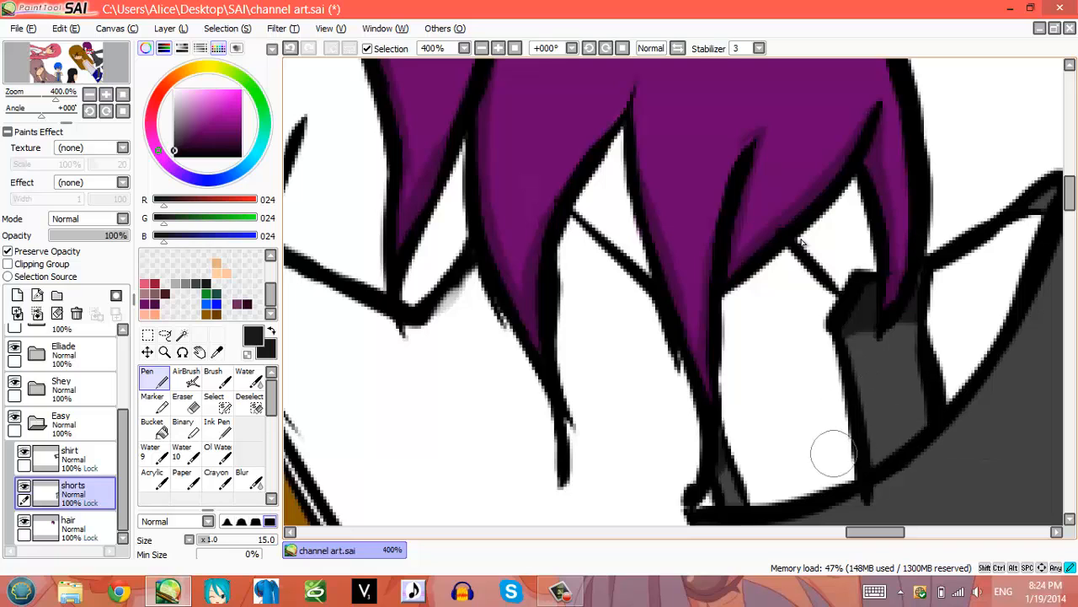
pyautogui.click(69, 455)
pyautogui.write('skin')
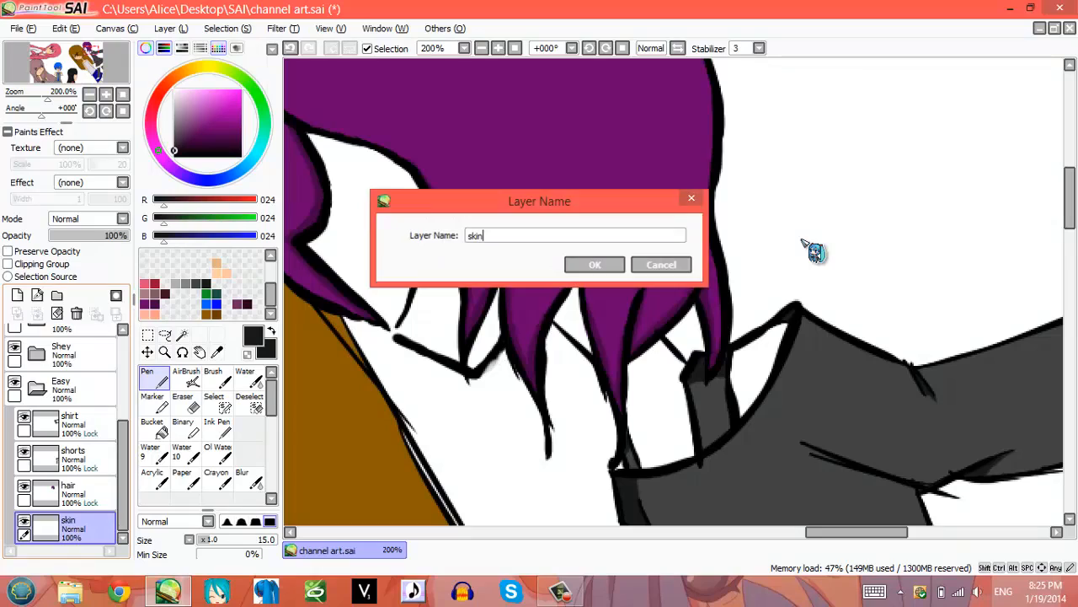
pyautogui.click(594, 263)
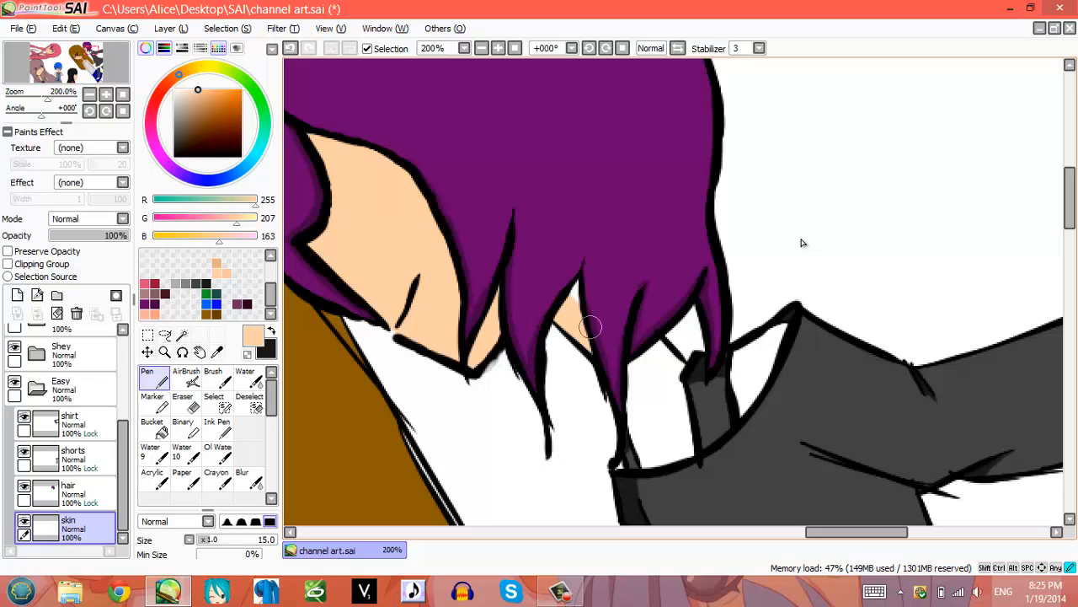
# - Paint peach skin on the face under the hair and down the neck to the collar
pyautogui.moveTo(590, 328); pyautogui.dragTo(636, 430)
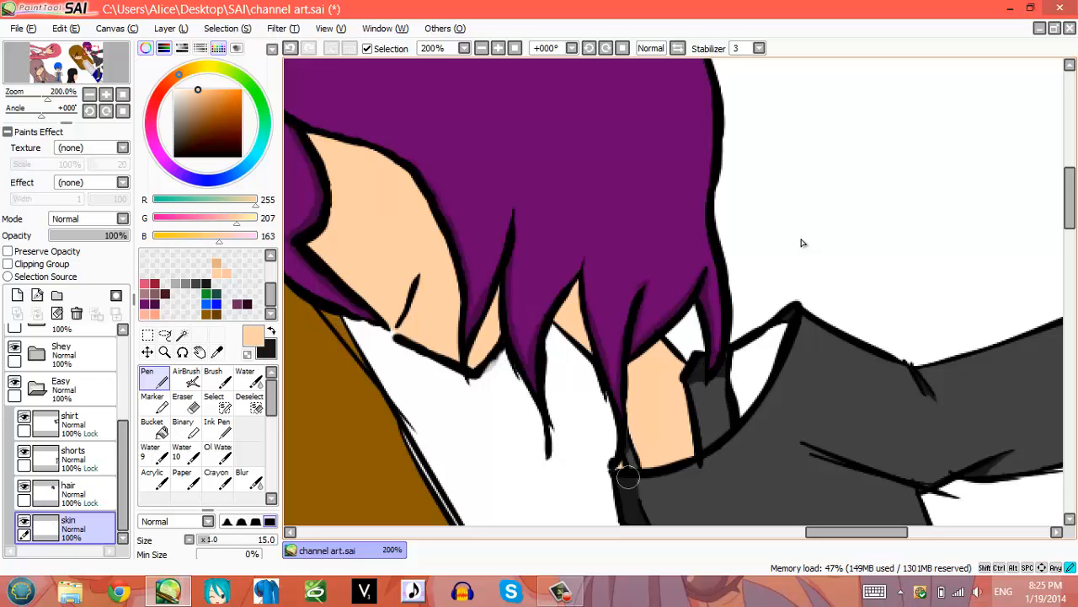
pyautogui.moveTo(627, 472); pyautogui.dragTo(788, 346)
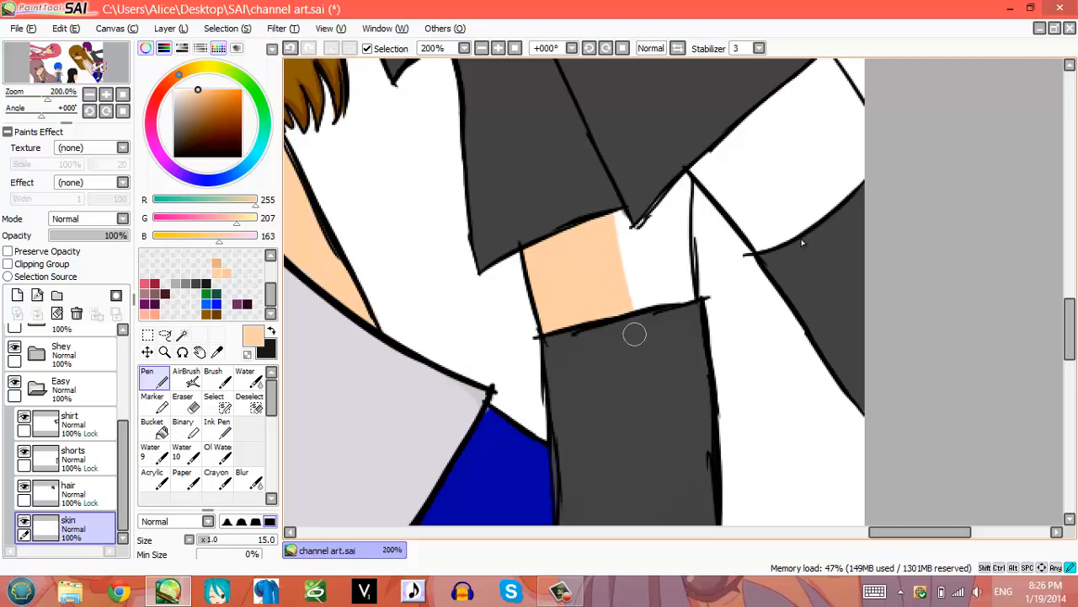
# - Paint peach skin on the thigh strip above the stocking
pyautogui.moveTo(636, 334); pyautogui.dragTo(683, 151)
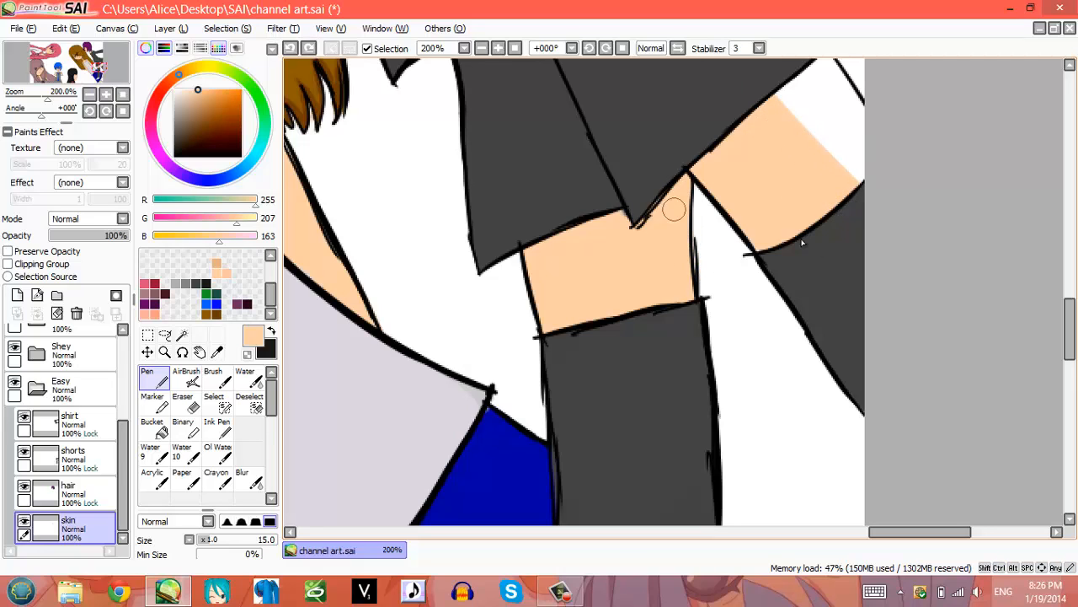
pyautogui.moveTo(813, 253)
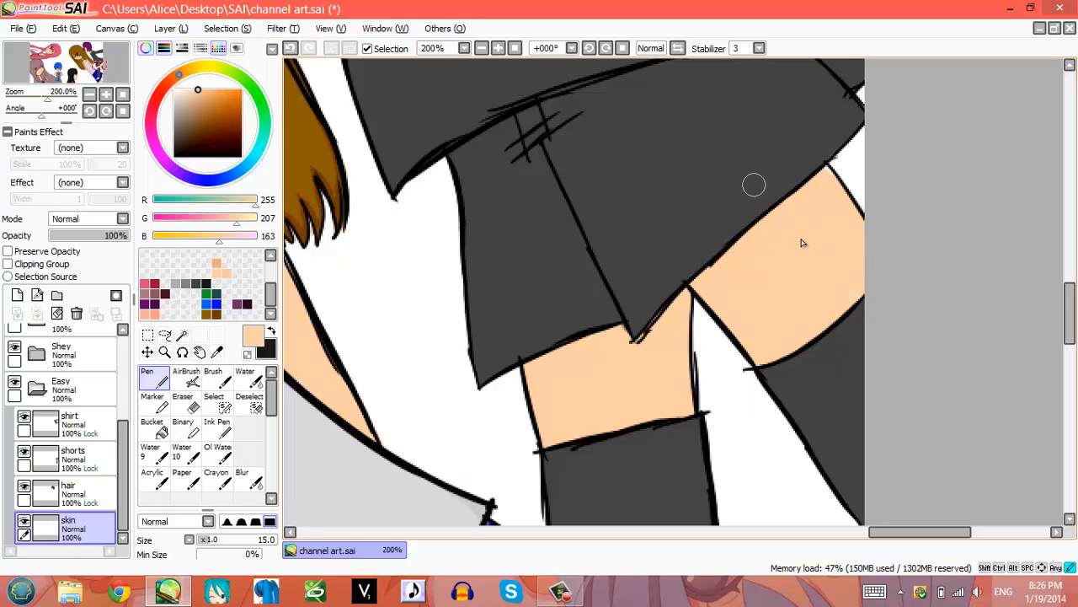
pyautogui.moveTo(672, 82)
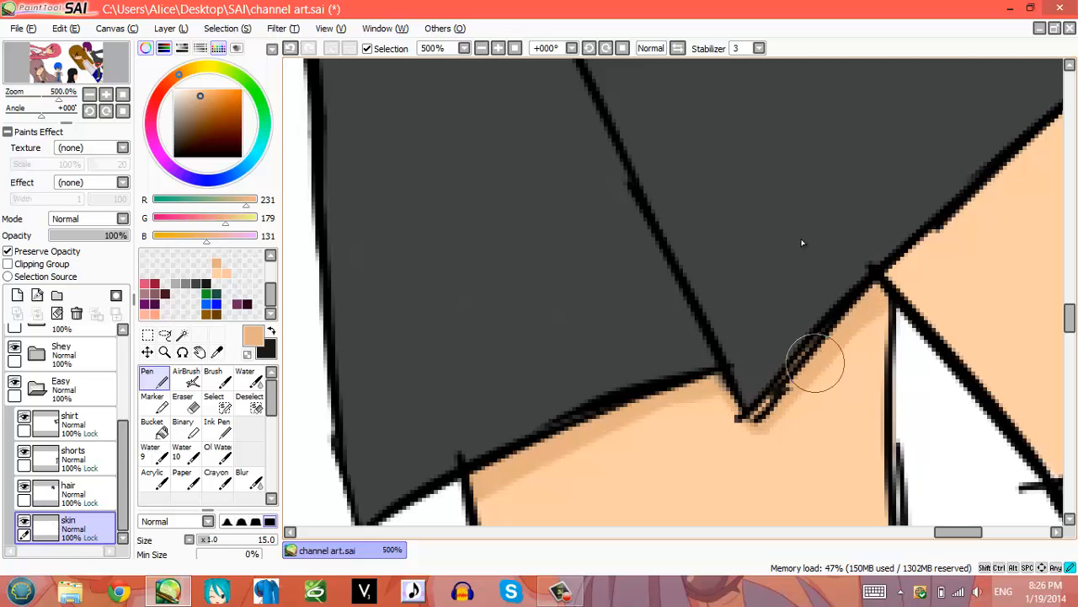
# - Shade both thighs in darker peach just below the shorts hem
pyautogui.moveTo(813, 362); pyautogui.dragTo(750, 409)
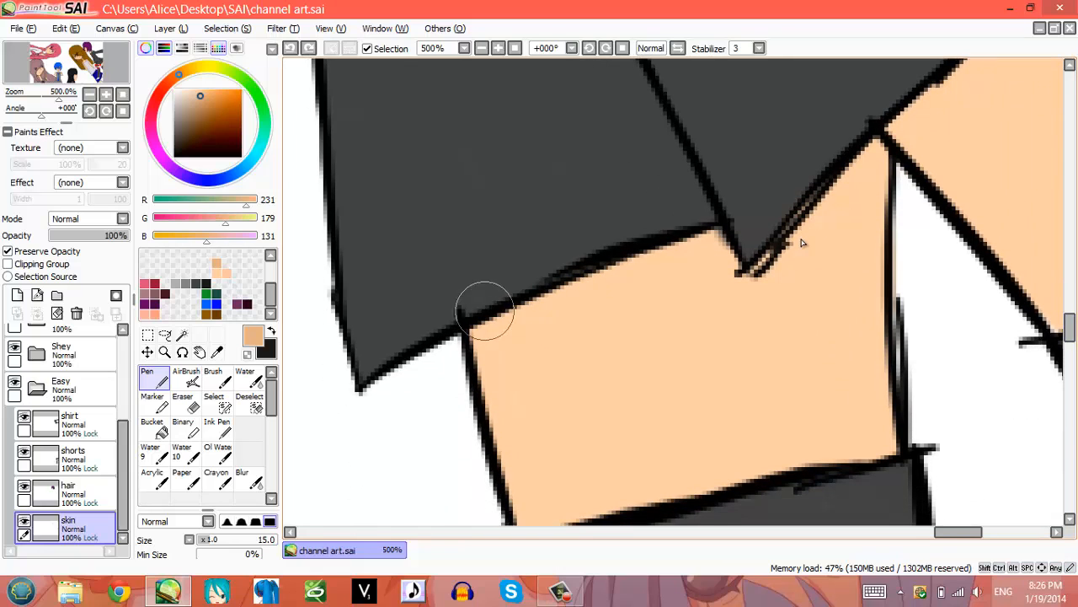
pyautogui.moveTo(484, 312); pyautogui.dragTo(695, 270)
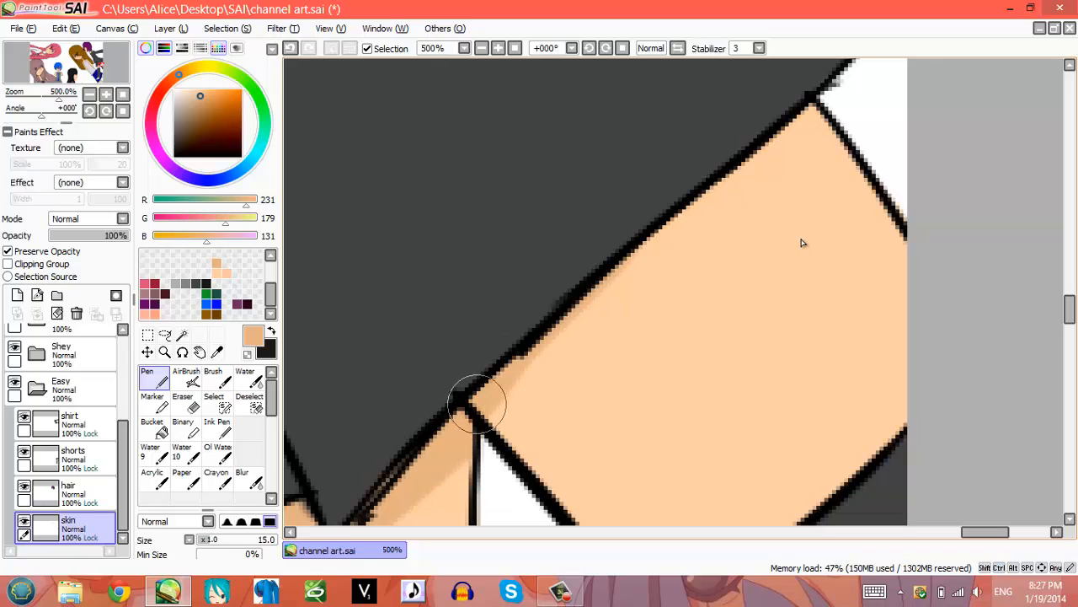
pyautogui.moveTo(480, 405); pyautogui.dragTo(615, 270)
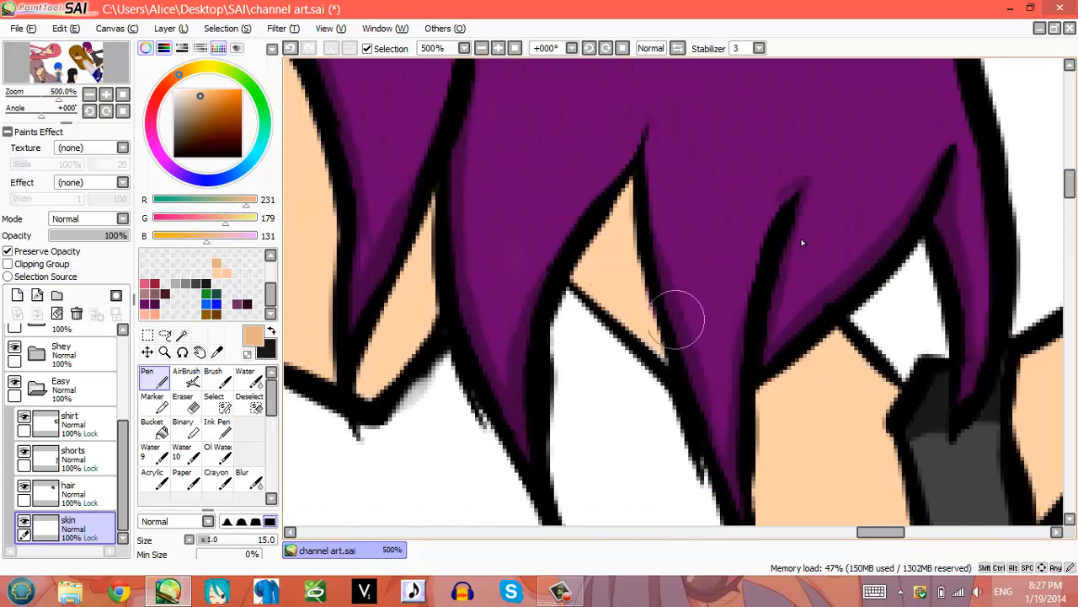
pyautogui.moveTo(712, 396)
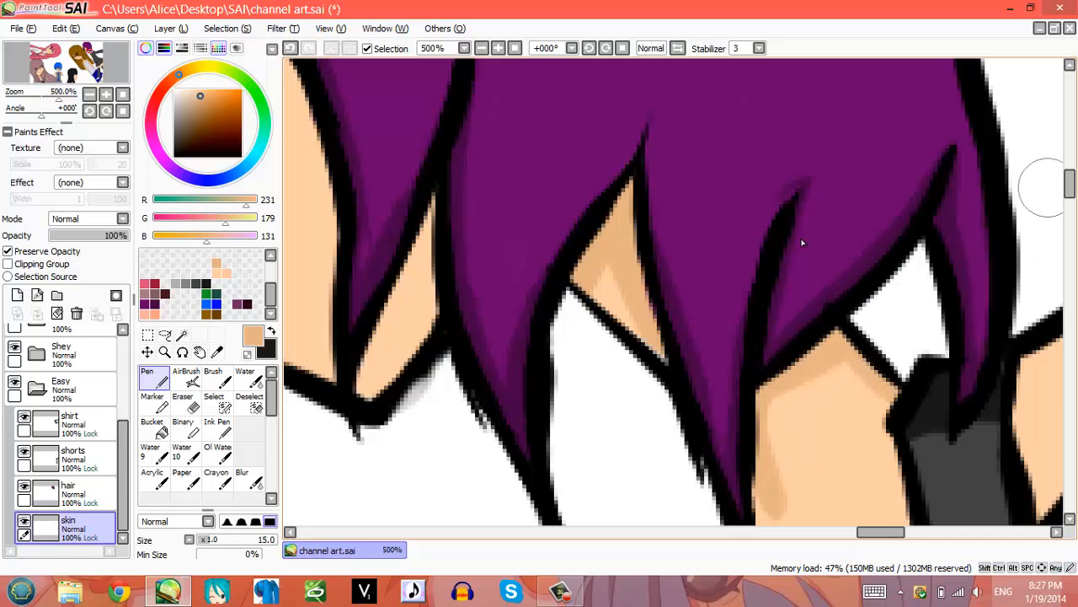
pyautogui.scroll(-3)
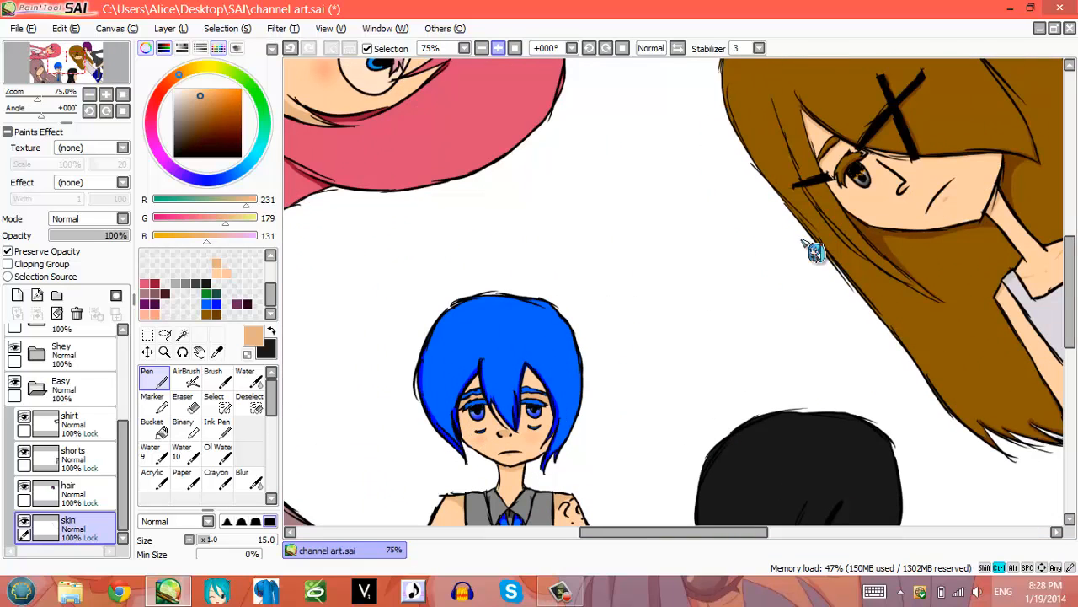
# - Zoom in, blend the peach shading on the face, then zoom back out
pyautogui.scroll(-3)
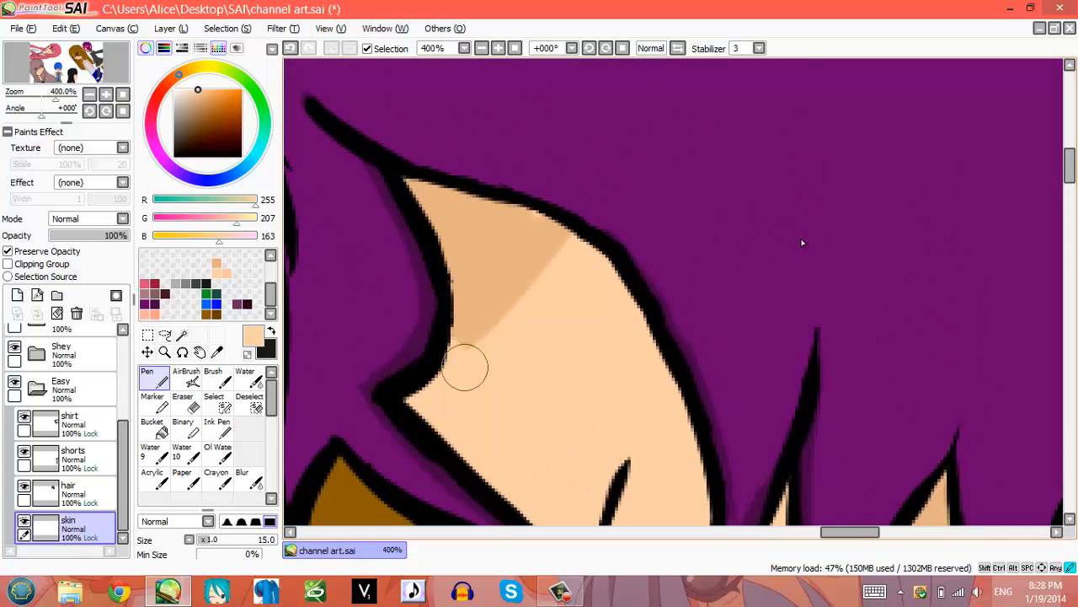
pyautogui.moveTo(464, 367); pyautogui.dragTo(510, 293)
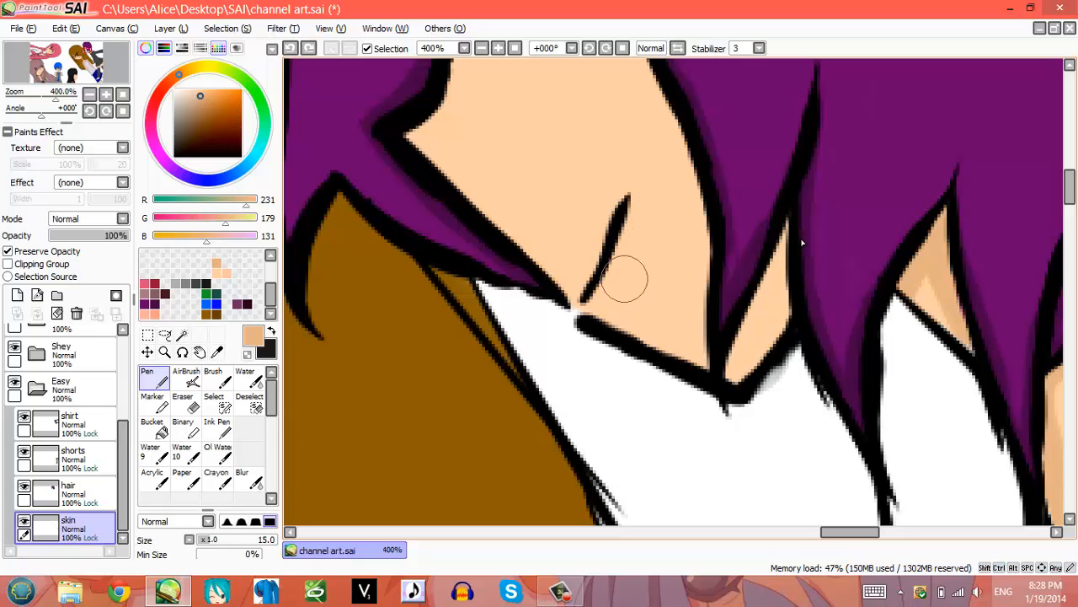
pyautogui.moveTo(629, 267)
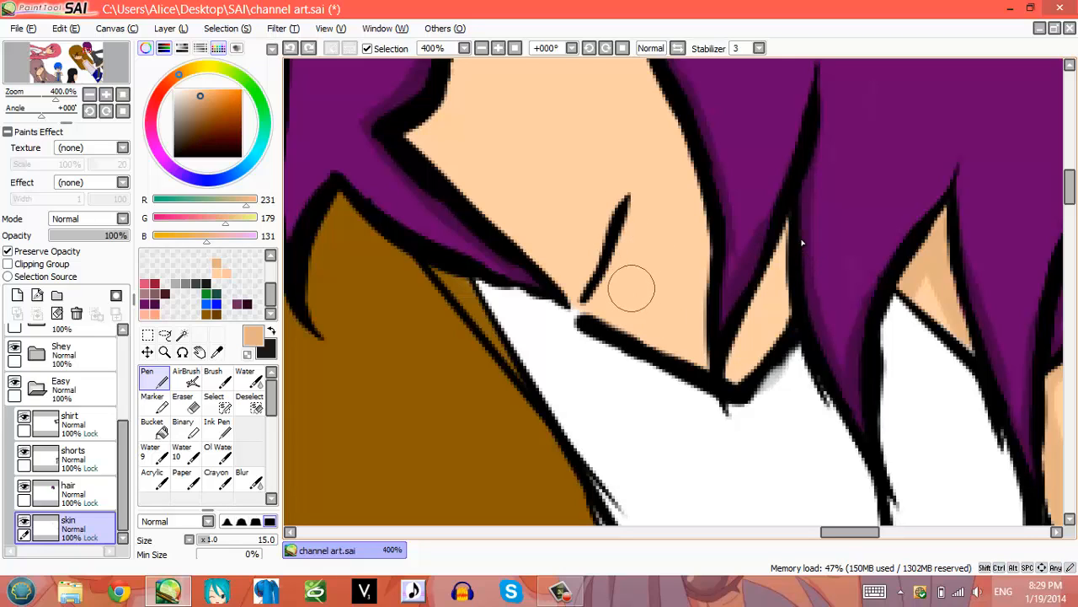
pyautogui.moveTo(573, 208)
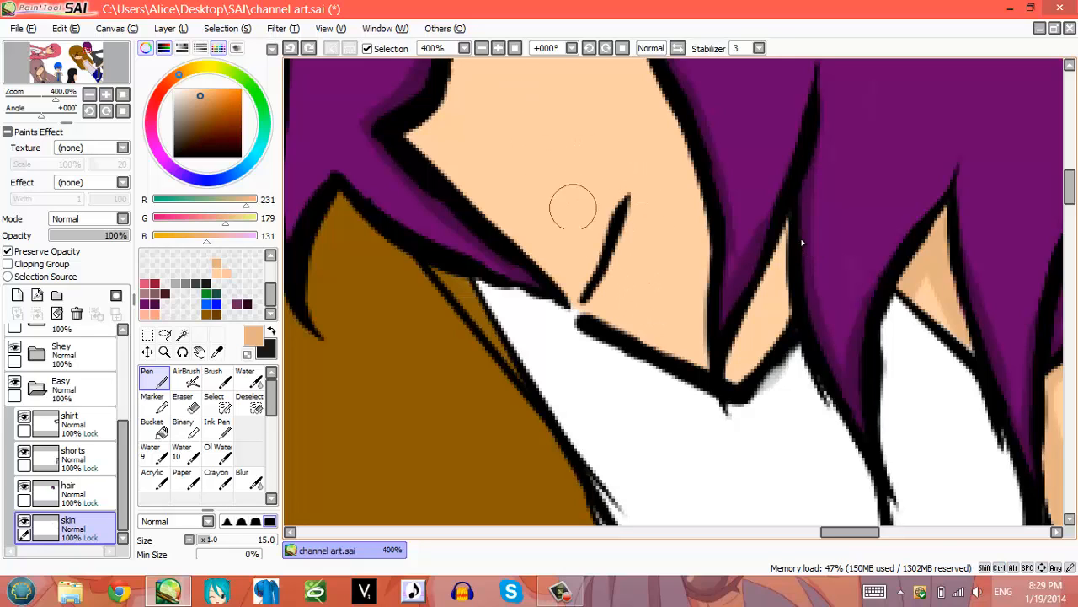
pyautogui.moveTo(628, 255)
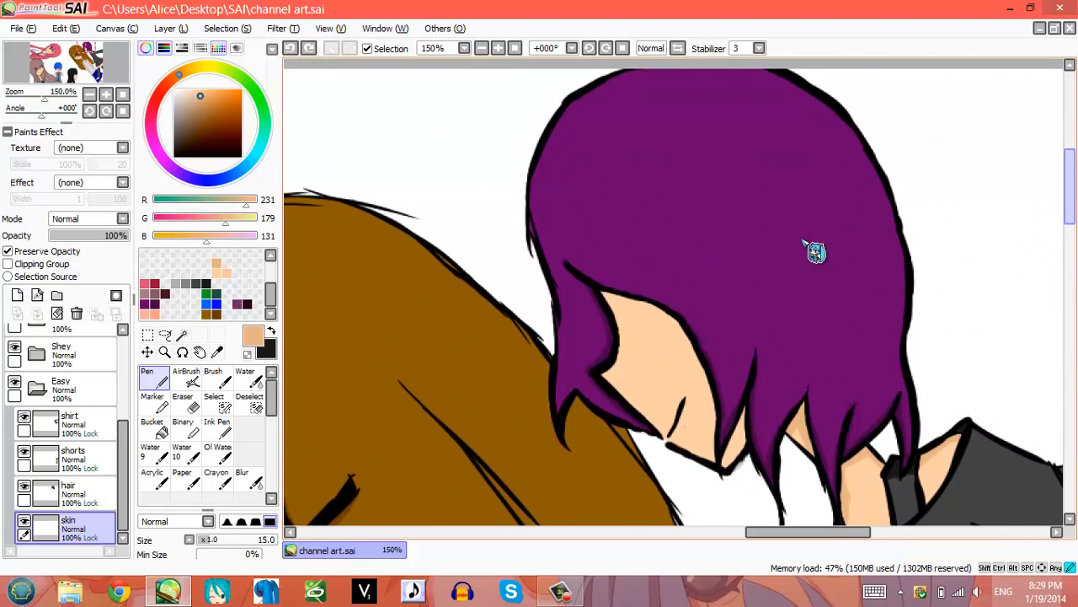
pyautogui.scroll(-3)
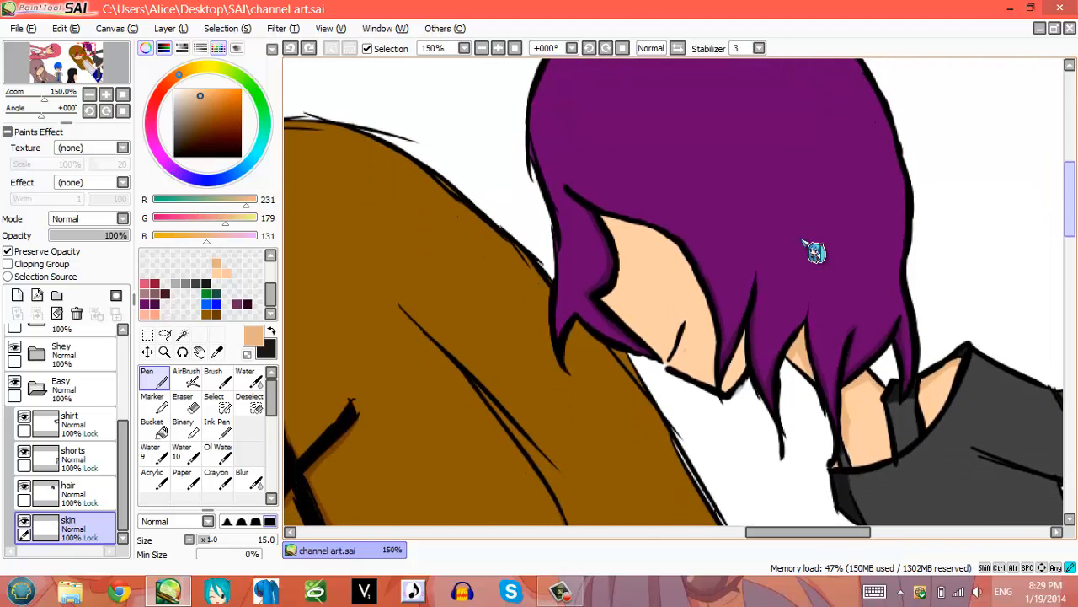
pyautogui.scroll(-3)
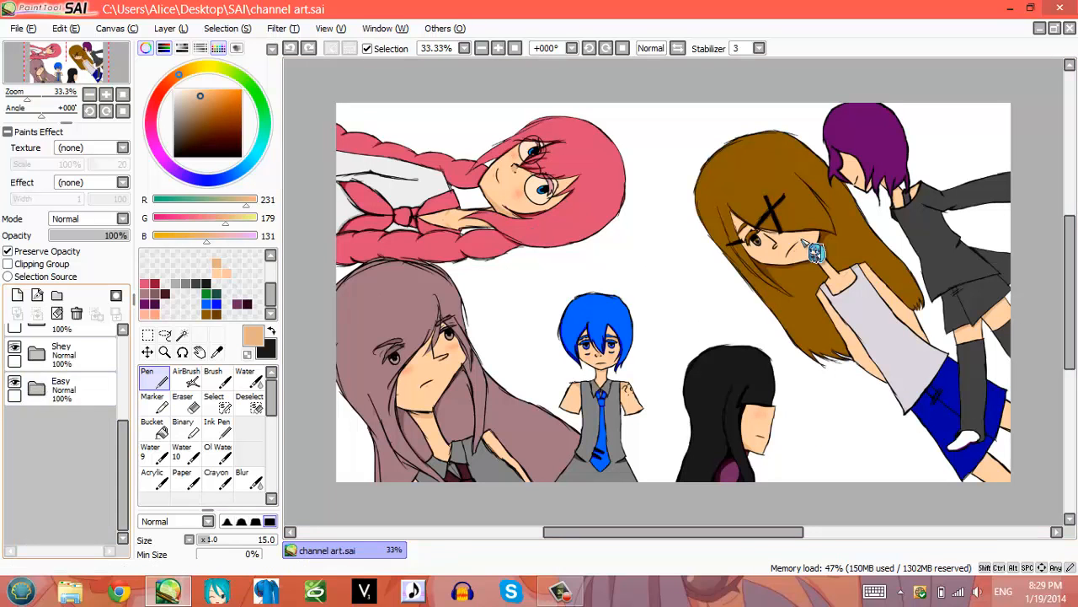
# - Add a new layer, try a black bucket fill on the background, then undo it
pyautogui.click(56, 294)
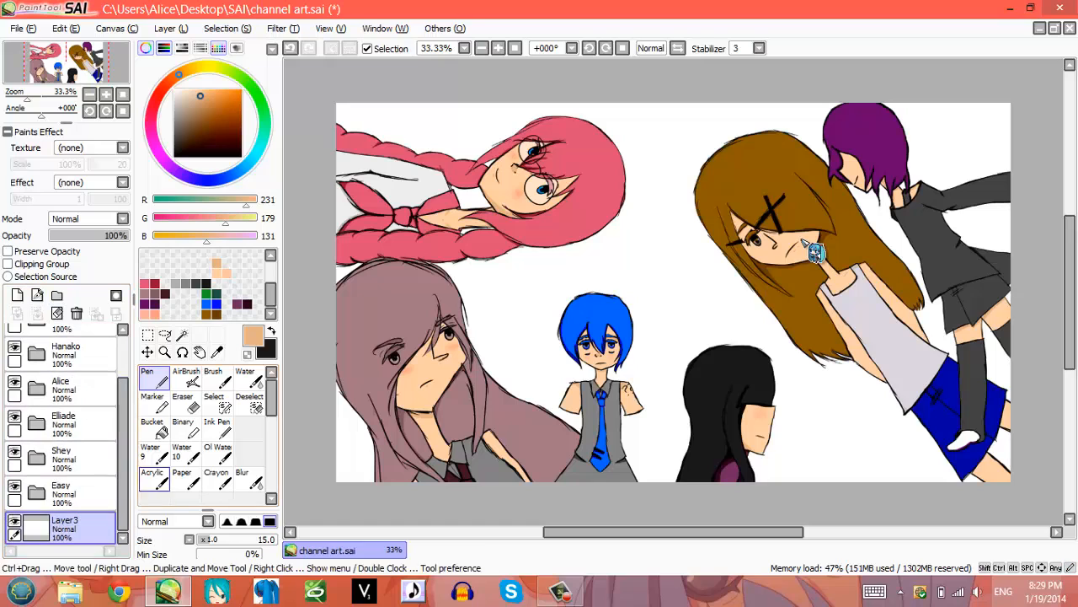
pyautogui.click(152, 426)
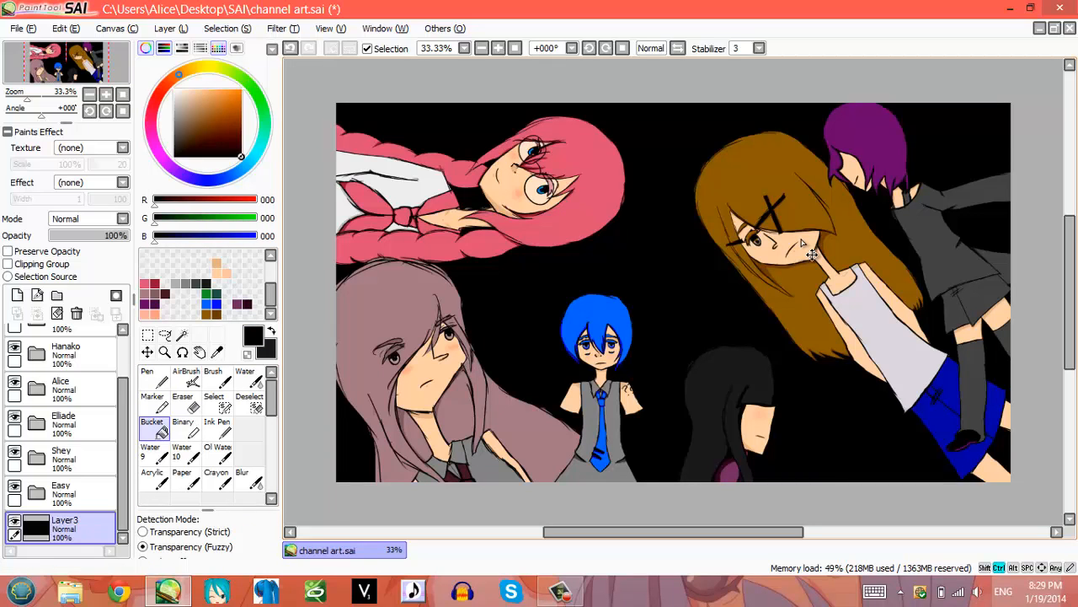
pyautogui.click(801, 241)
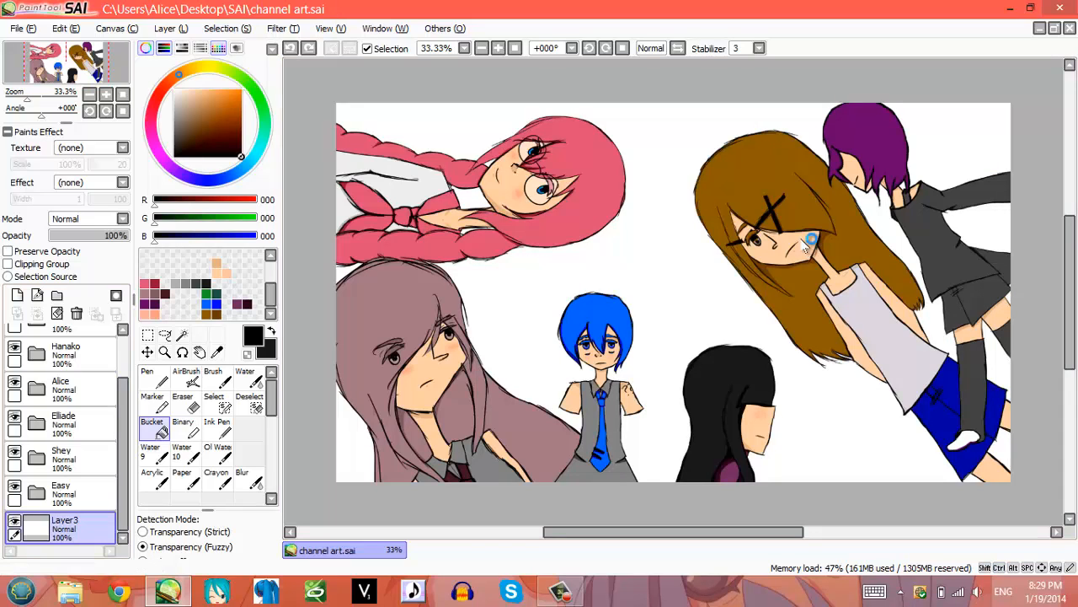
pyautogui.click(810, 241)
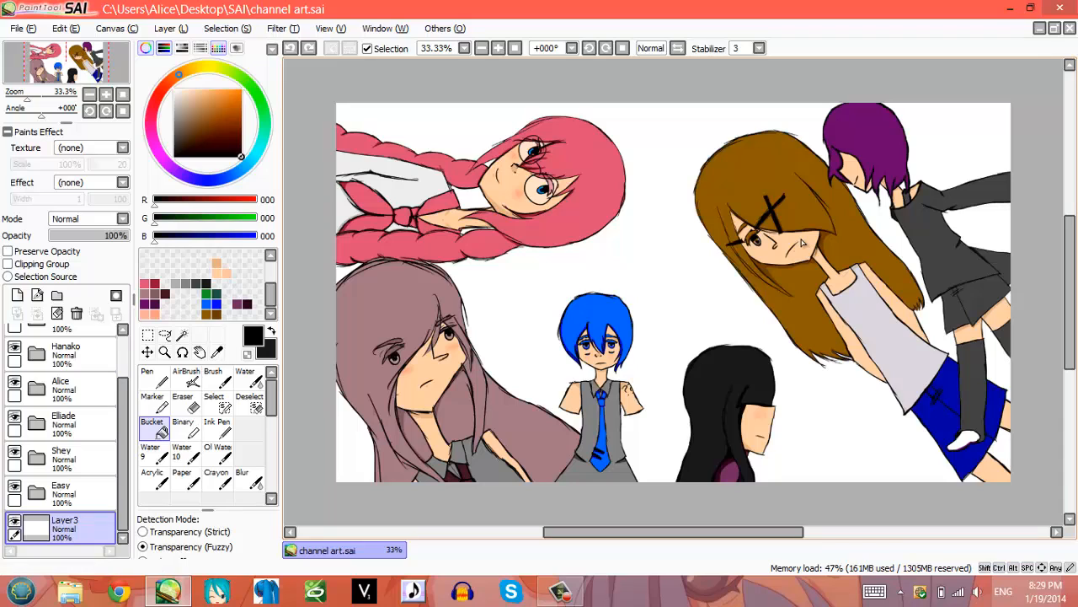